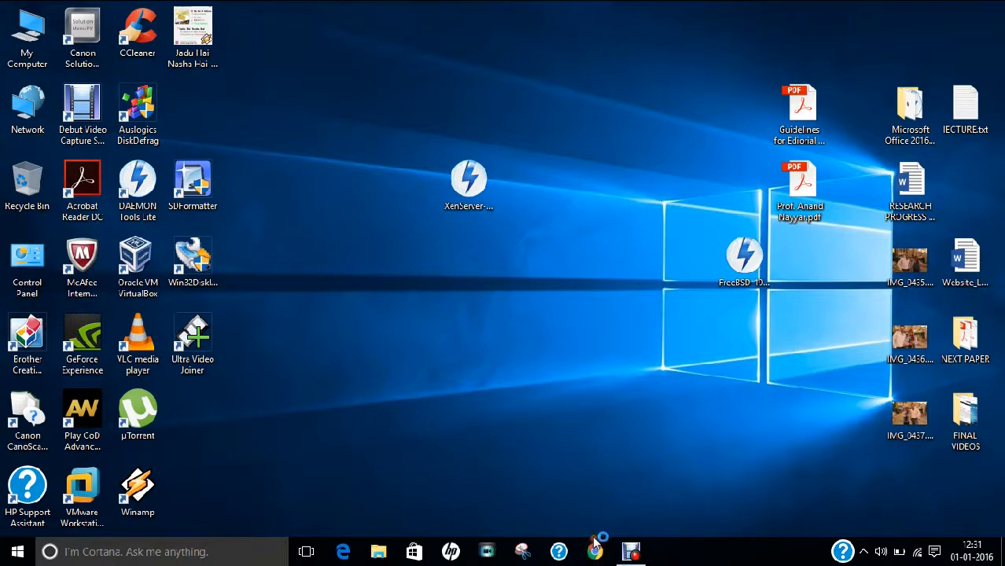
# Visit xenserver.org in Chrome and reach the XenServer features overview page
pyautogui.click(594, 551)
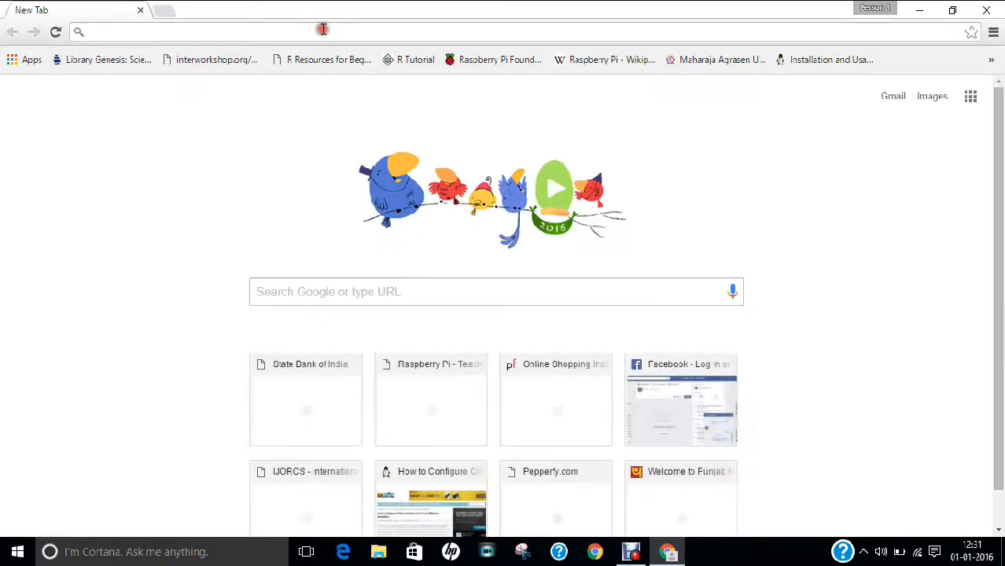
pyautogui.write('xenserver.org')
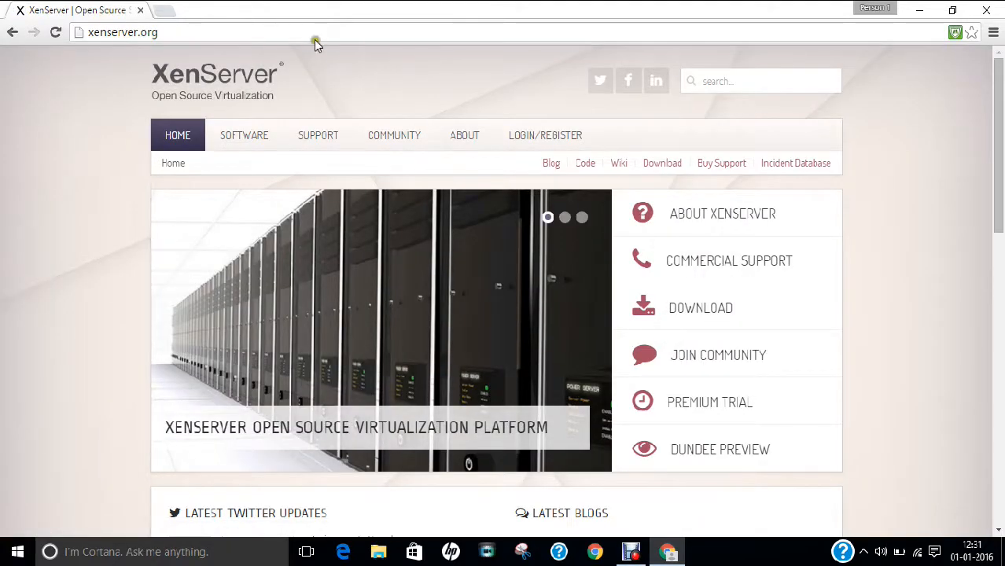
pyautogui.click(318, 135)
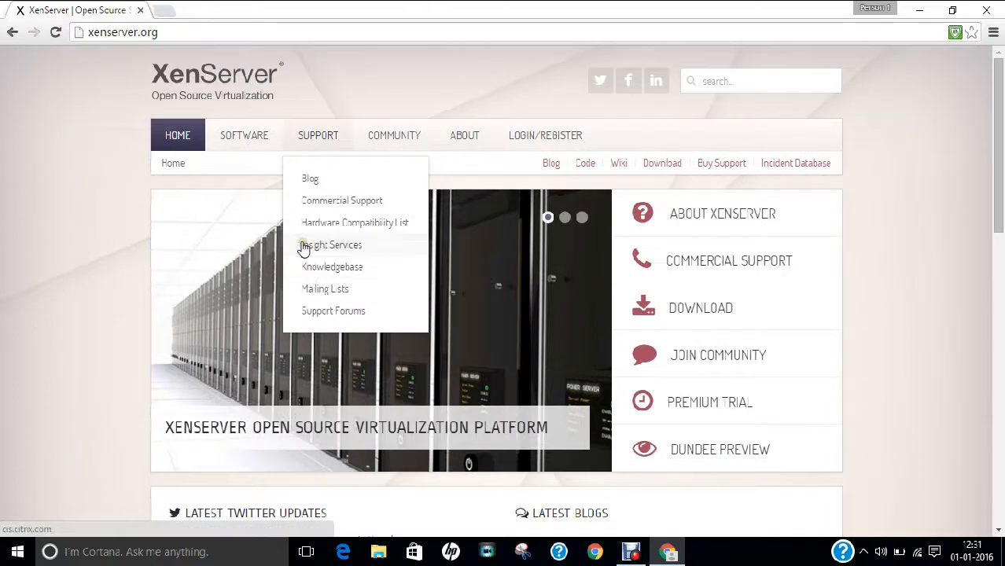
pyautogui.moveTo(239, 183)
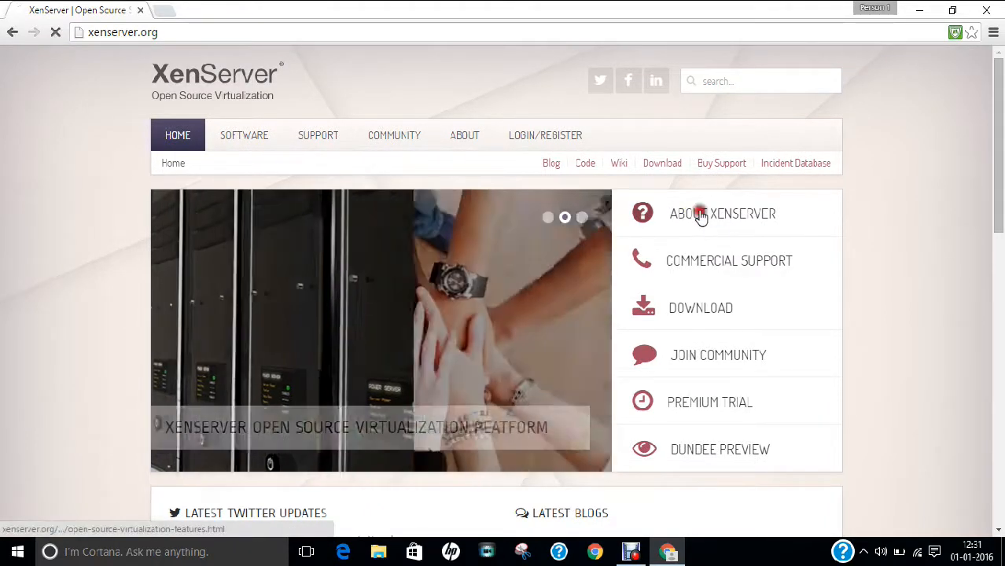
pyautogui.click(722, 214)
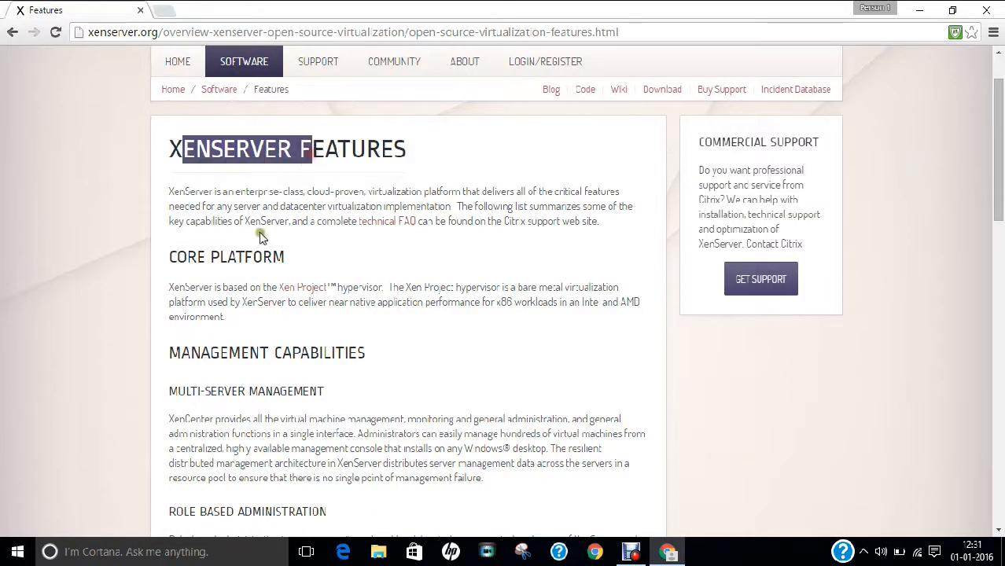
pyautogui.scroll(-3)
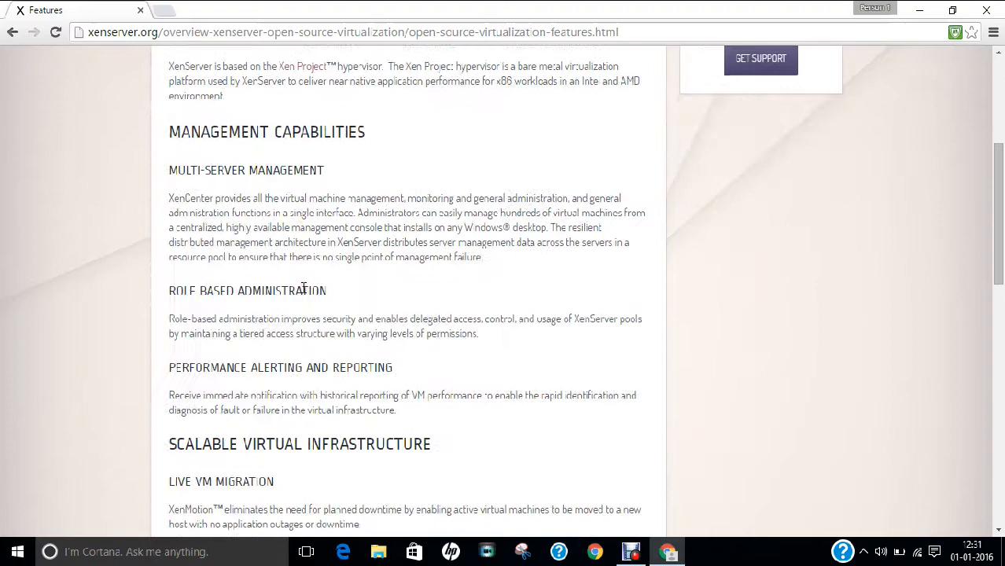
pyautogui.scroll(-3)
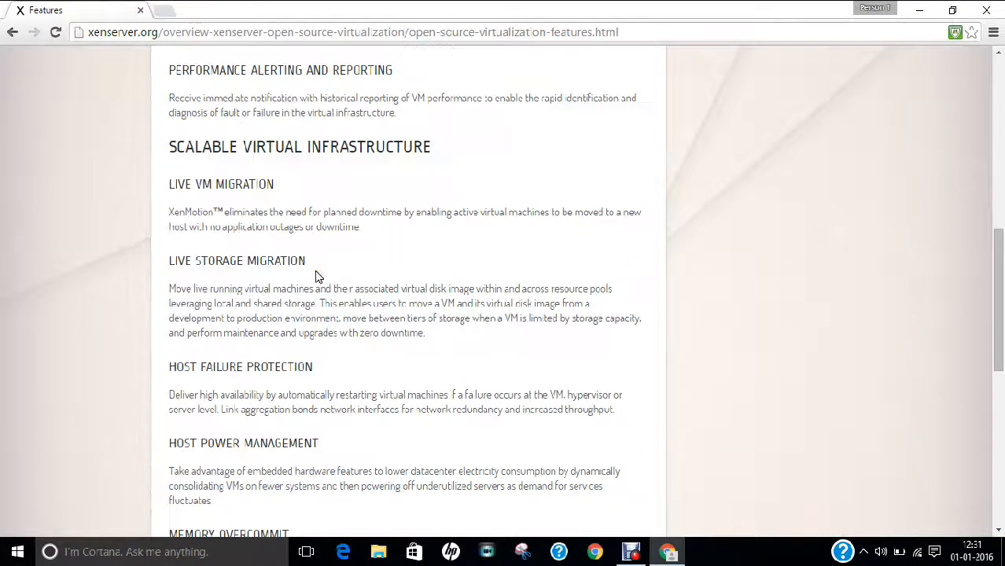
pyautogui.scroll(3)
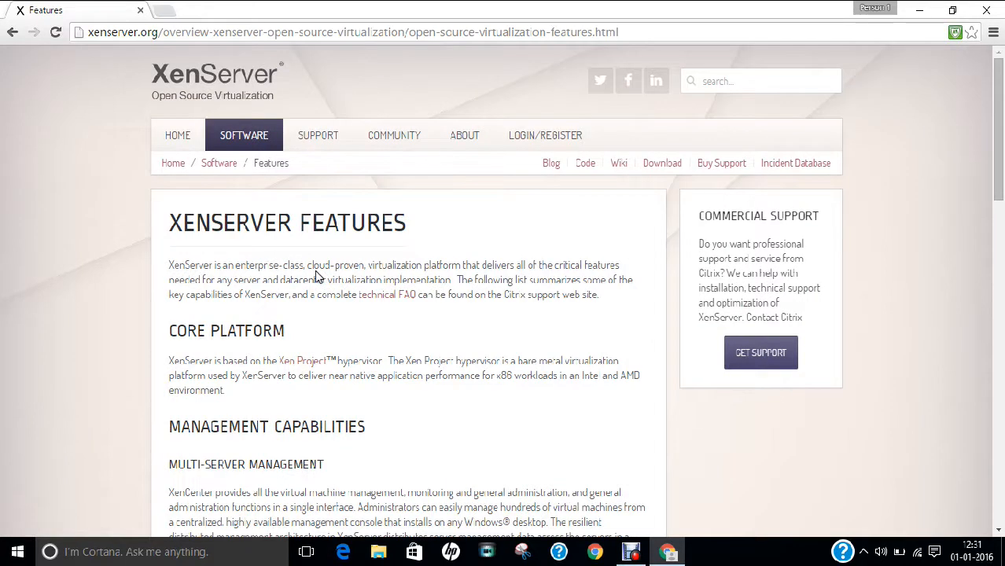
pyautogui.moveTo(387, 300)
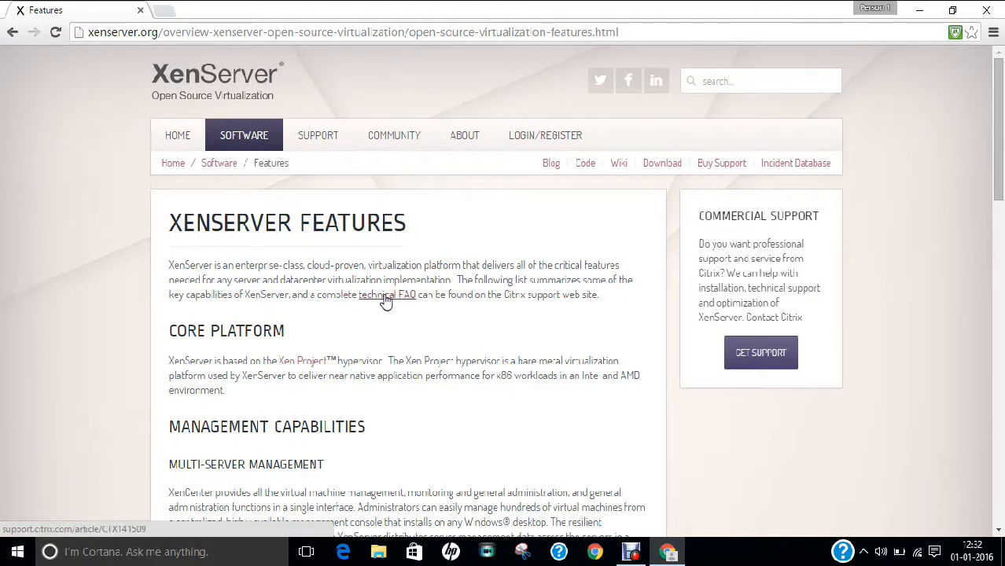
pyautogui.moveTo(377, 300)
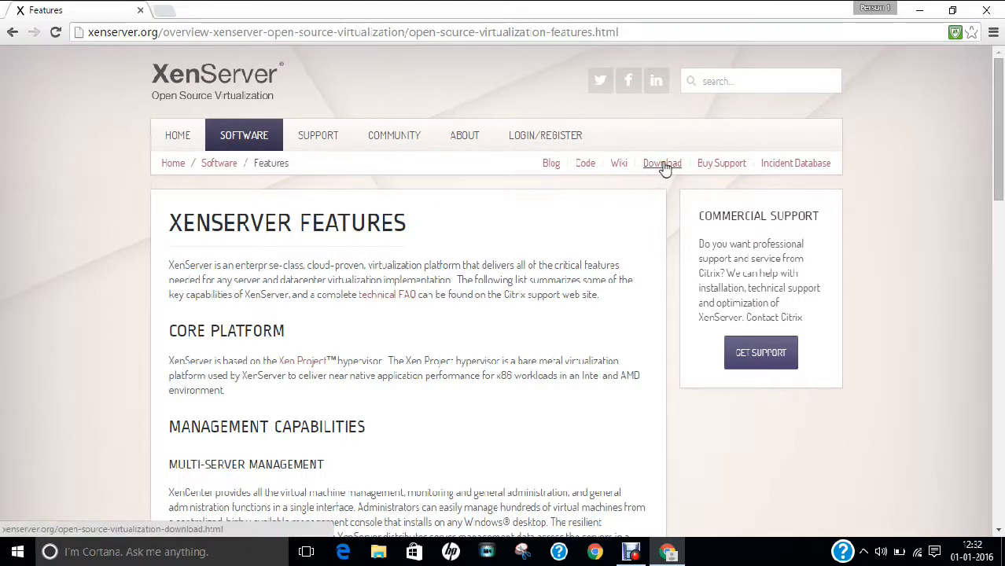
# Browse the XenServer download page listing the 6.5 installers
pyautogui.click(660, 162)
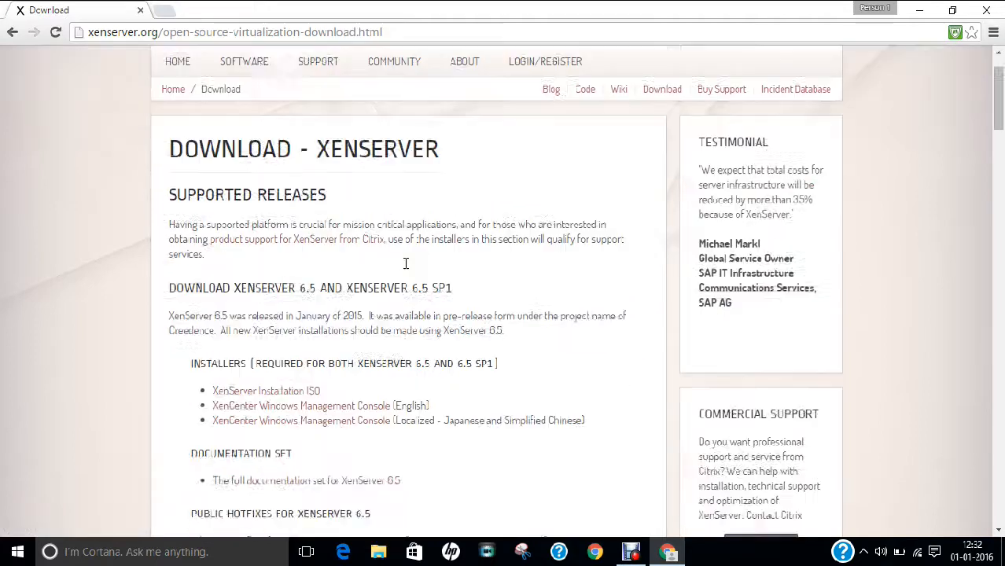
pyautogui.scroll(-3)
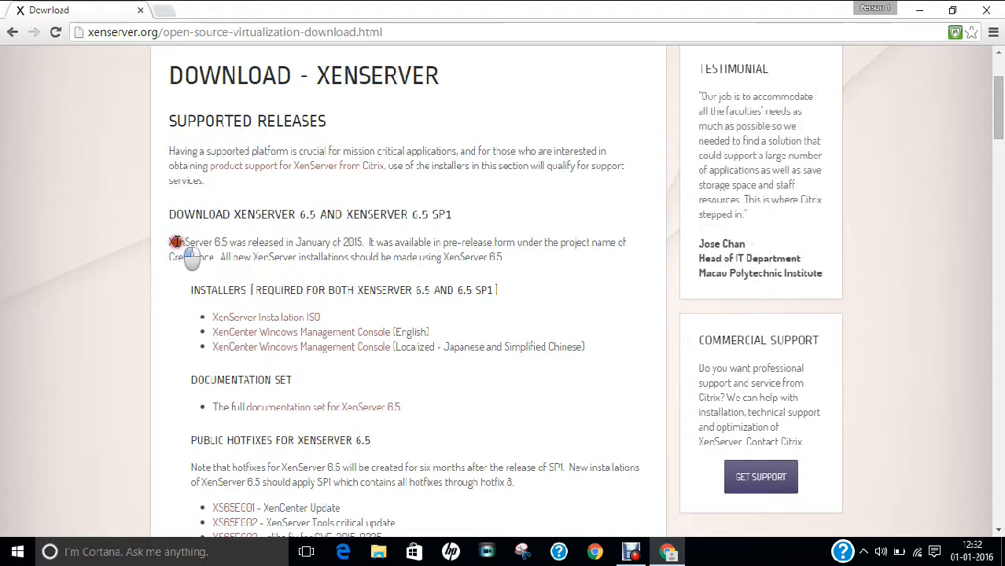
pyautogui.moveTo(174, 243); pyautogui.dragTo(317, 258)
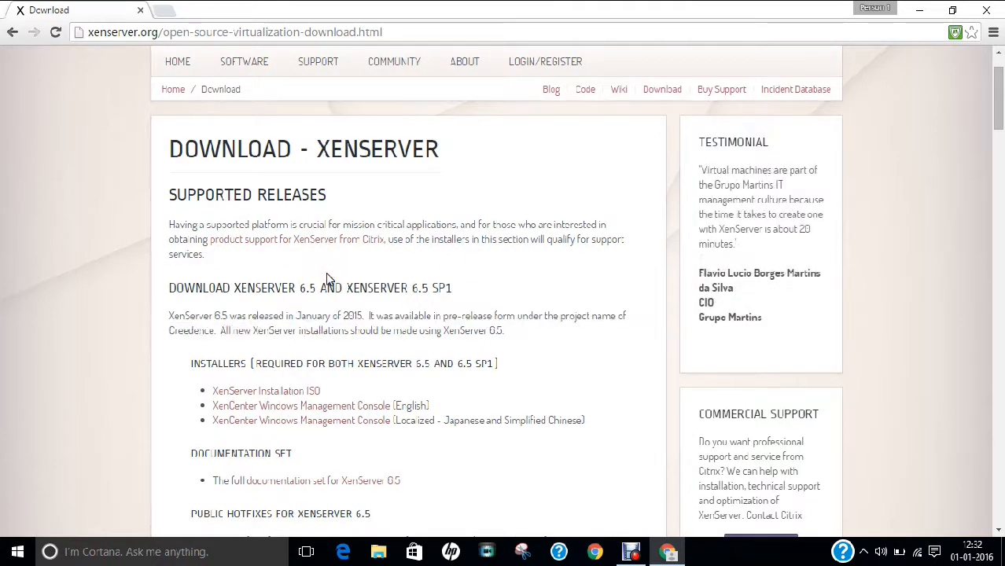
pyautogui.scroll(-3)
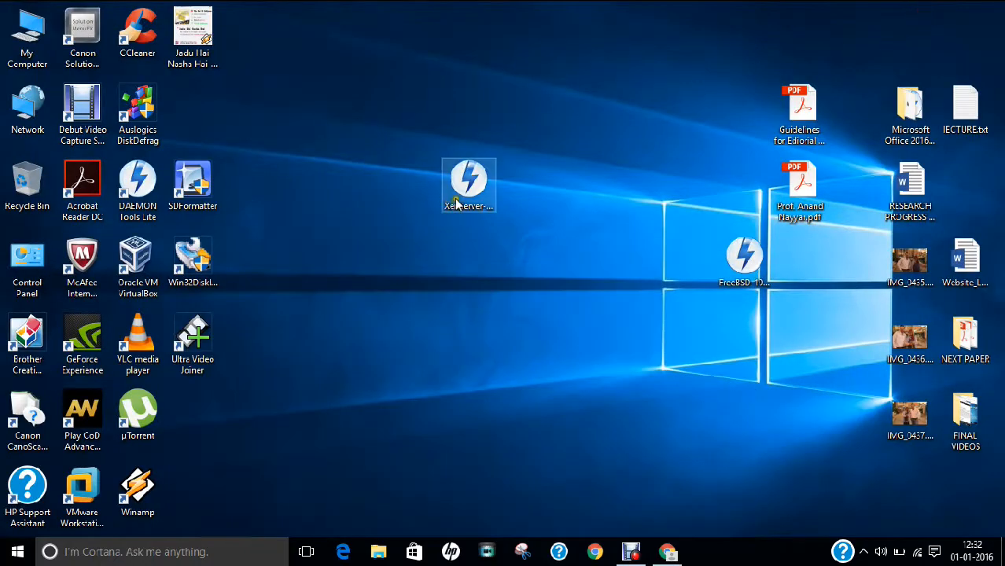
pyautogui.rightClick(468, 185)
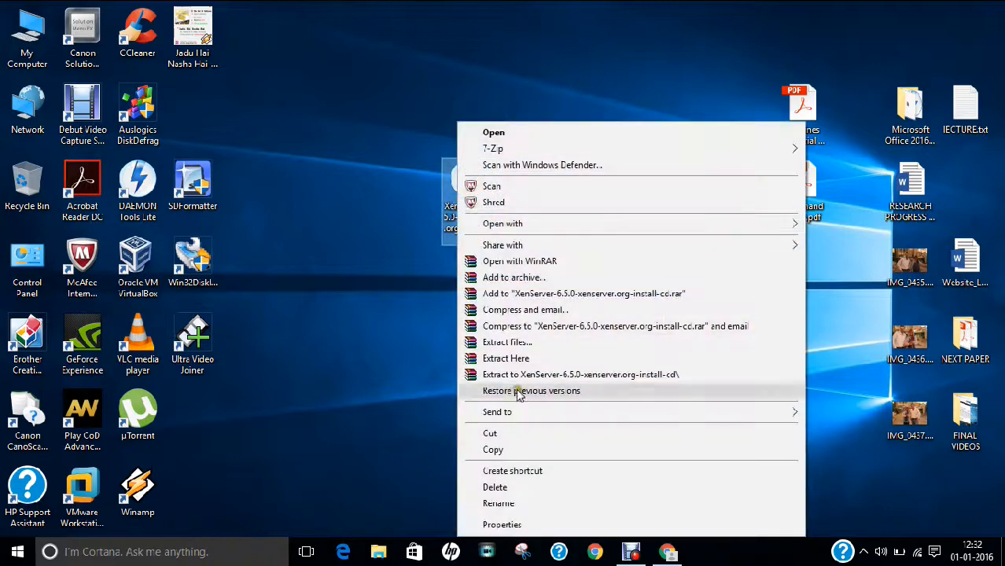
pyautogui.click(501, 526)
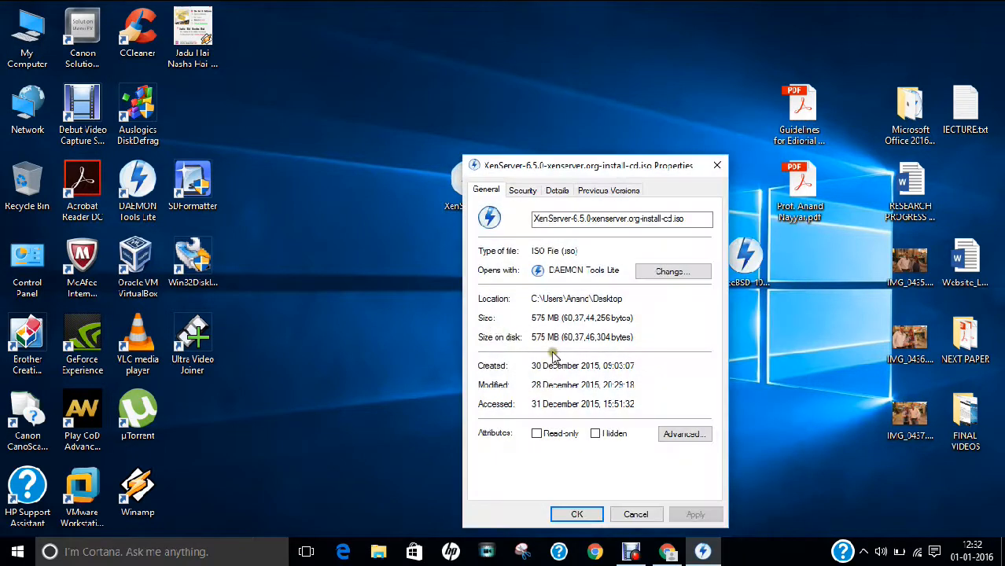
pyautogui.doubleClick(540, 318)
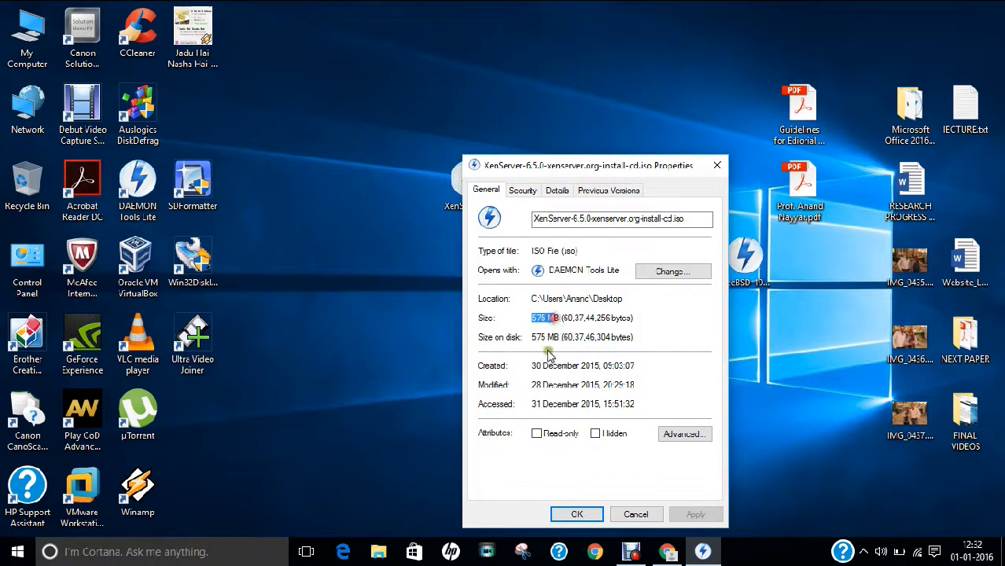
pyautogui.click(635, 515)
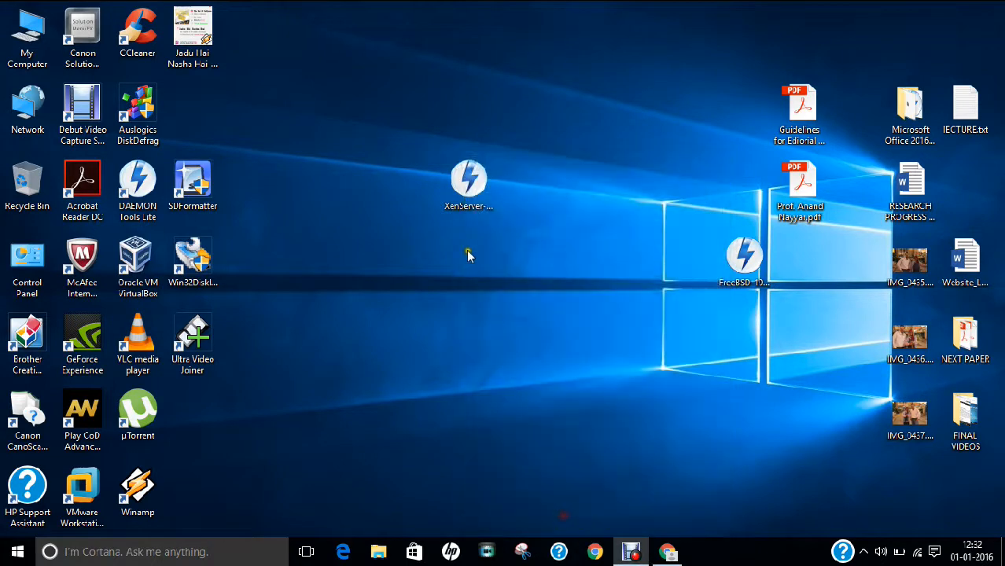
pyautogui.rightClick(469, 255)
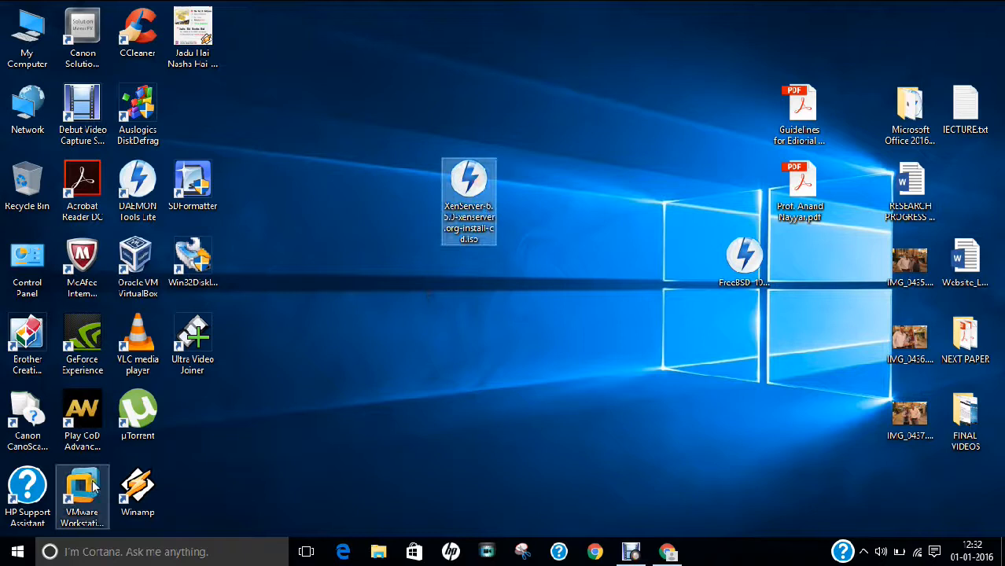
pyautogui.click(252, 412)
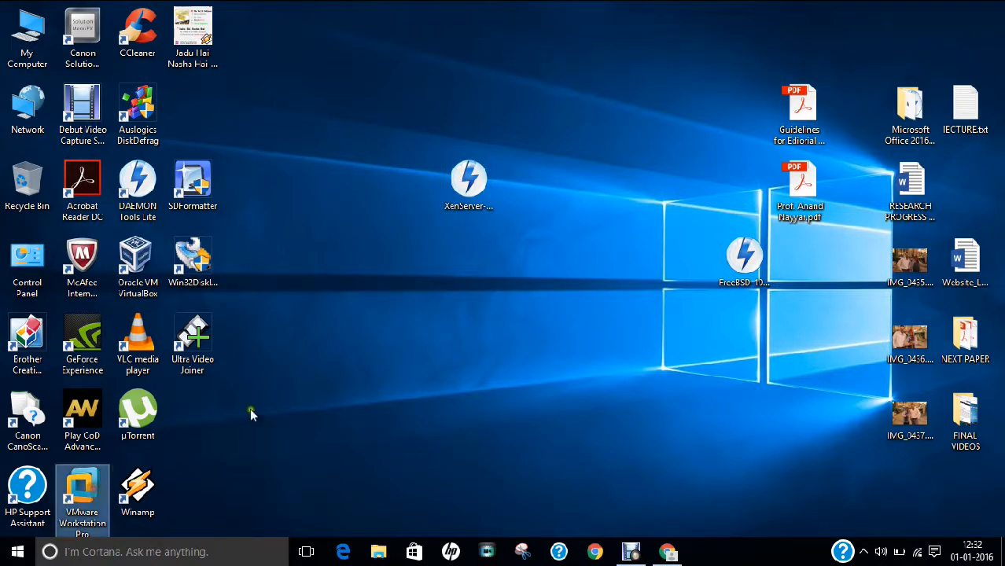
pyautogui.moveTo(289, 401)
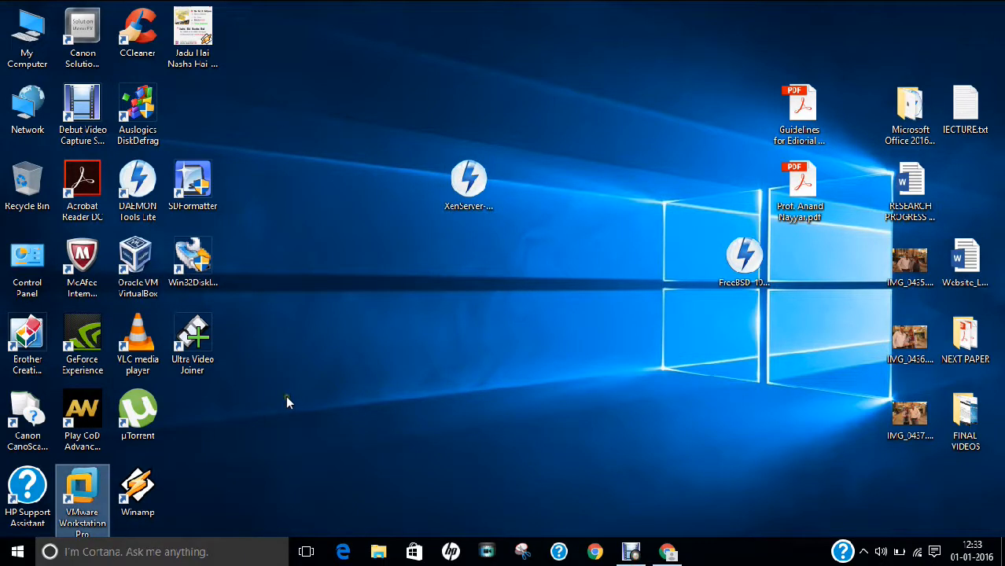
# Launch VMware Workstation and remove the old xen server VM from the library
pyautogui.doubleClick(82, 491)
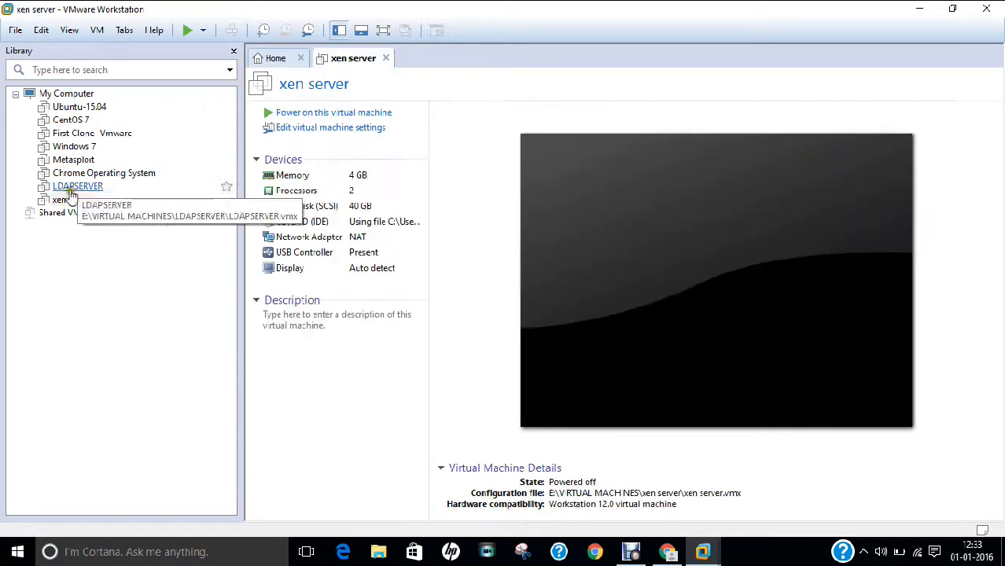
pyautogui.rightClick(60, 198)
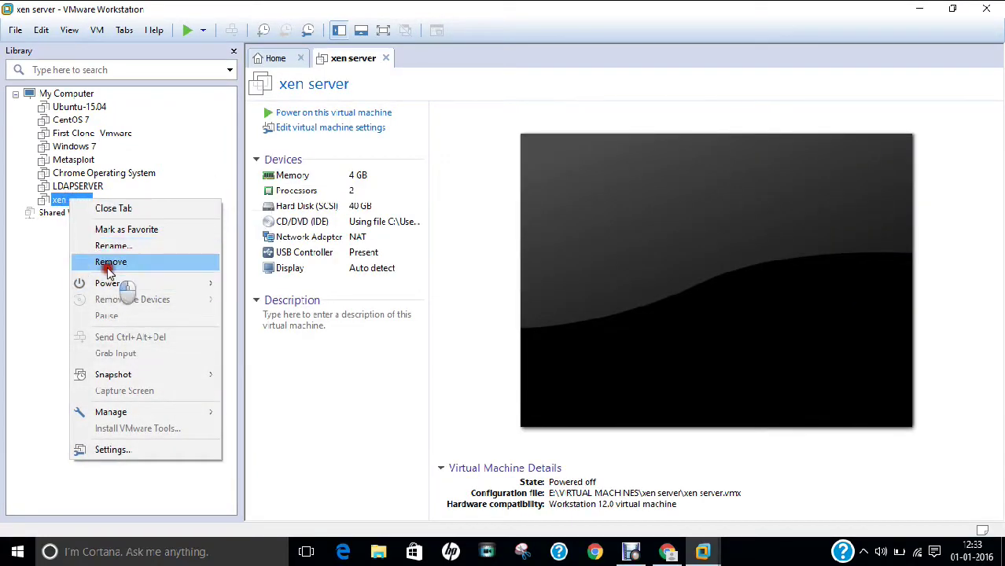
pyautogui.click(110, 261)
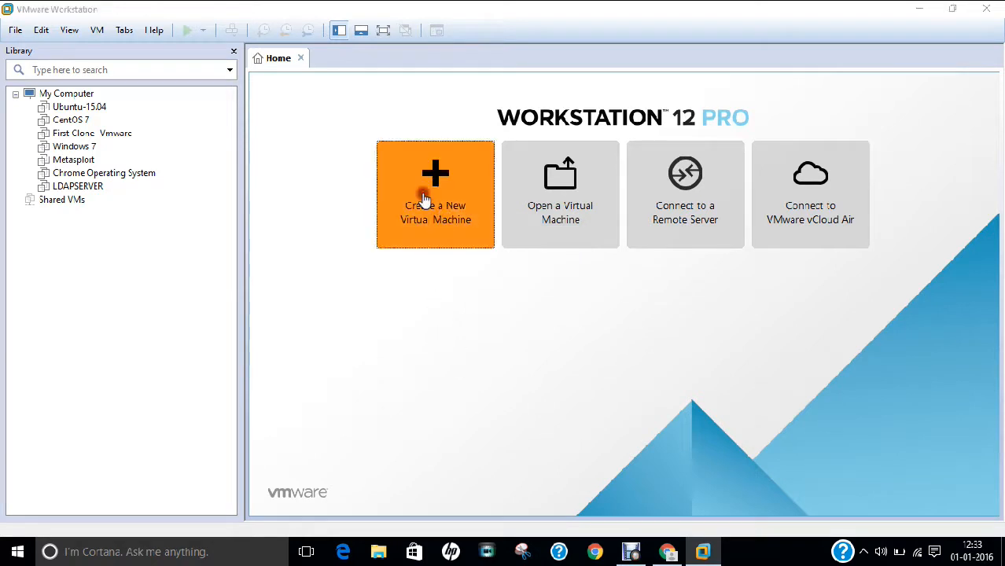
# Start a new VM using the XenServer-6.5.0 ISO from the Desktop as installer disc
pyautogui.click(435, 195)
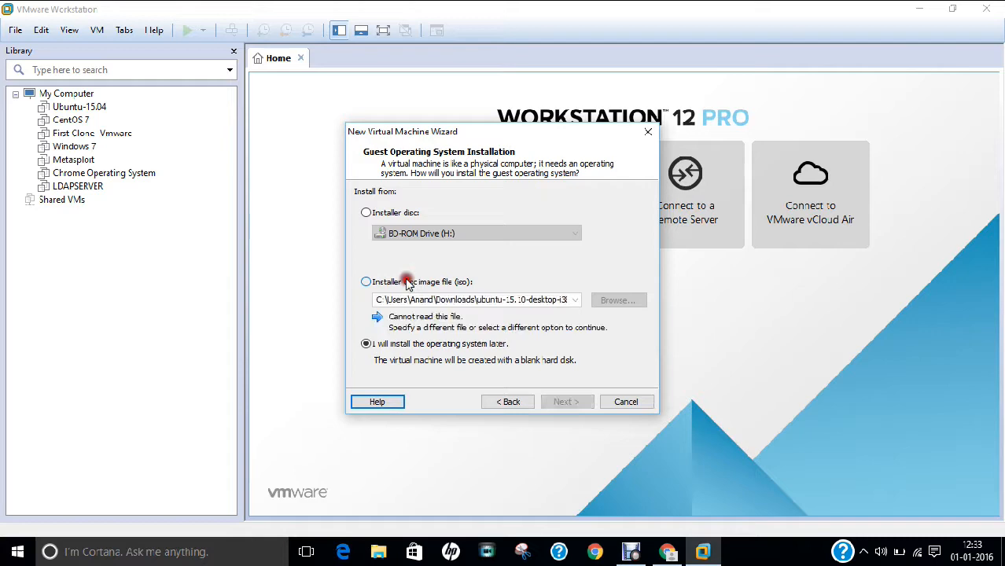
pyautogui.click(365, 282)
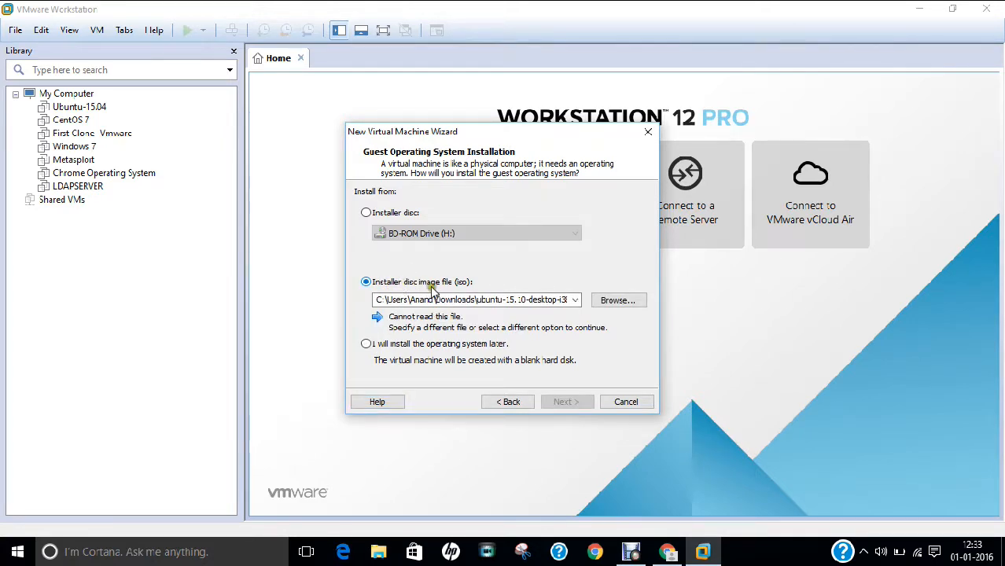
pyautogui.click(616, 299)
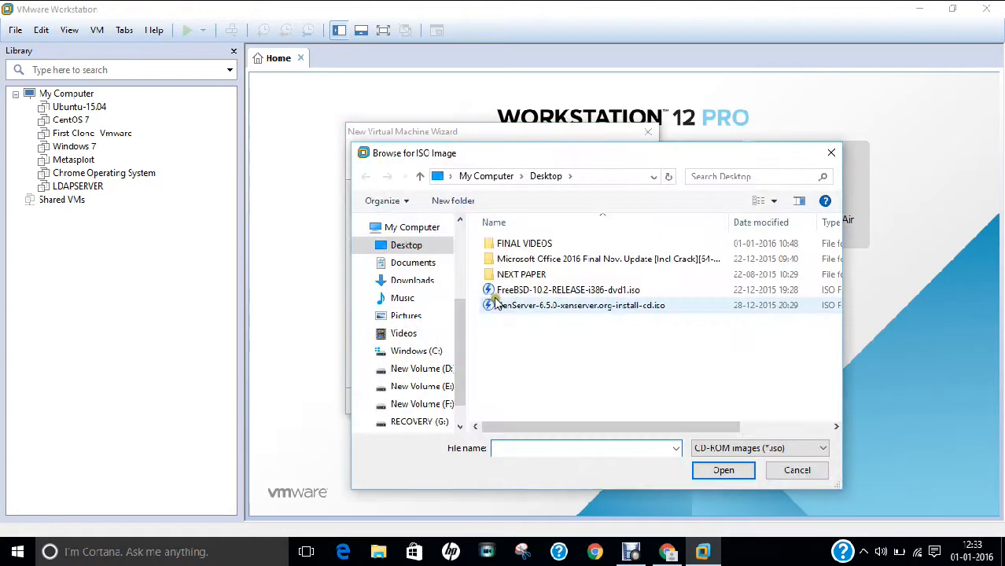
pyautogui.click(581, 305)
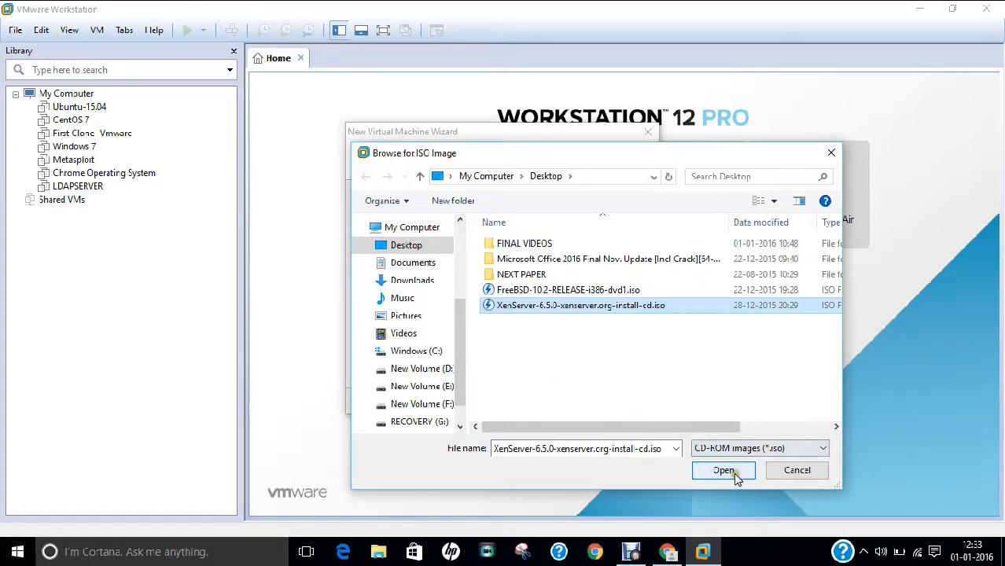
pyautogui.click(723, 470)
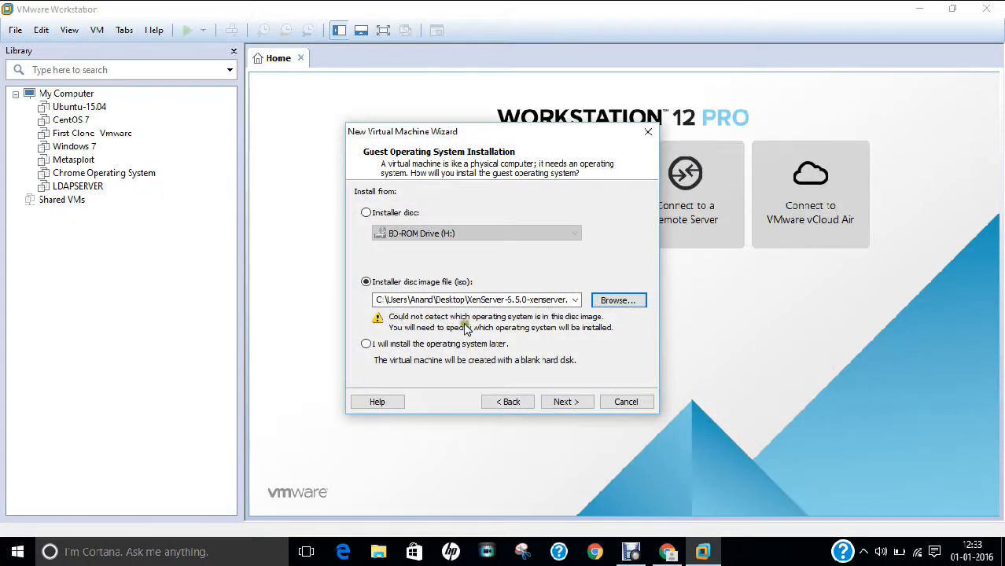
pyautogui.moveTo(525, 330)
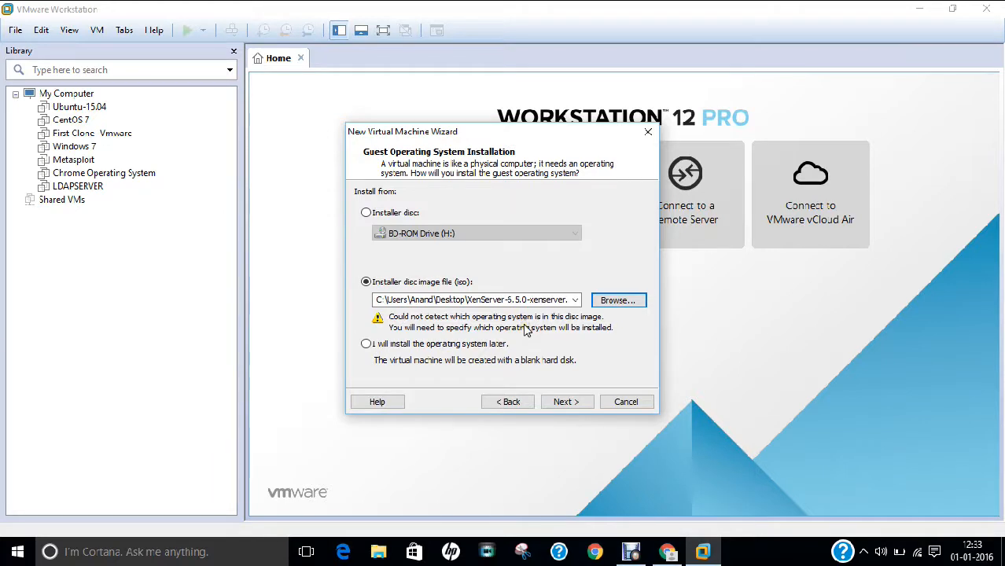
pyautogui.click(566, 401)
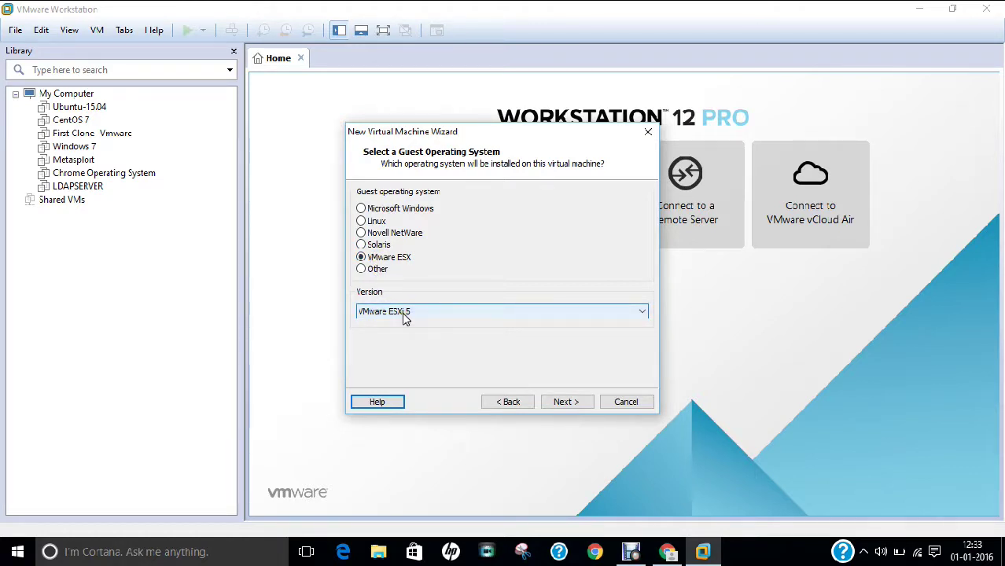
# Keep VMware ESX with version ESXi 5 as guest OS and continue to naming
pyautogui.click(566, 401)
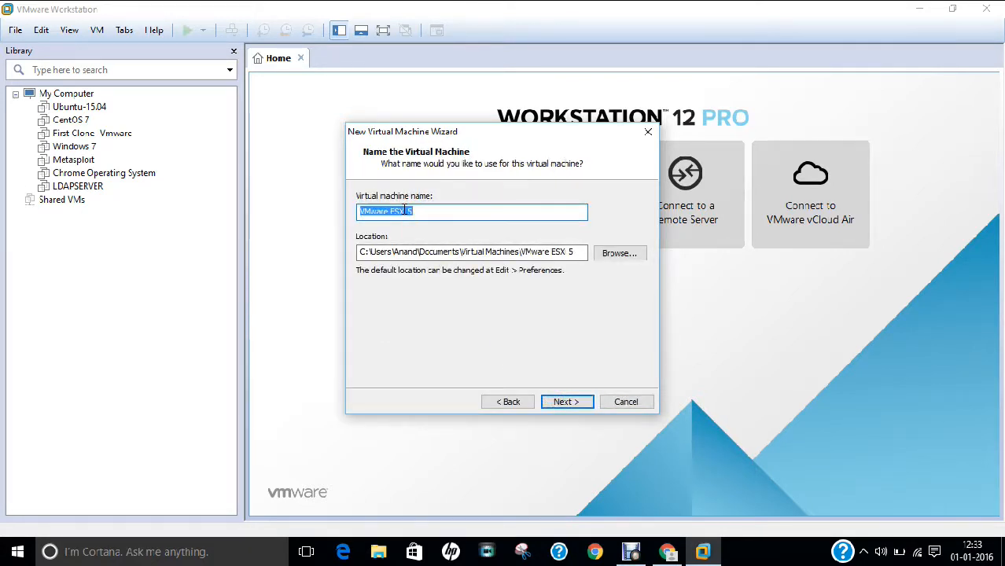
# Name the VM Xen-Server 6.5 with location e:\Virtual Machines\Xen-Server 6.5
pyautogui.write('Xen-Server 6')
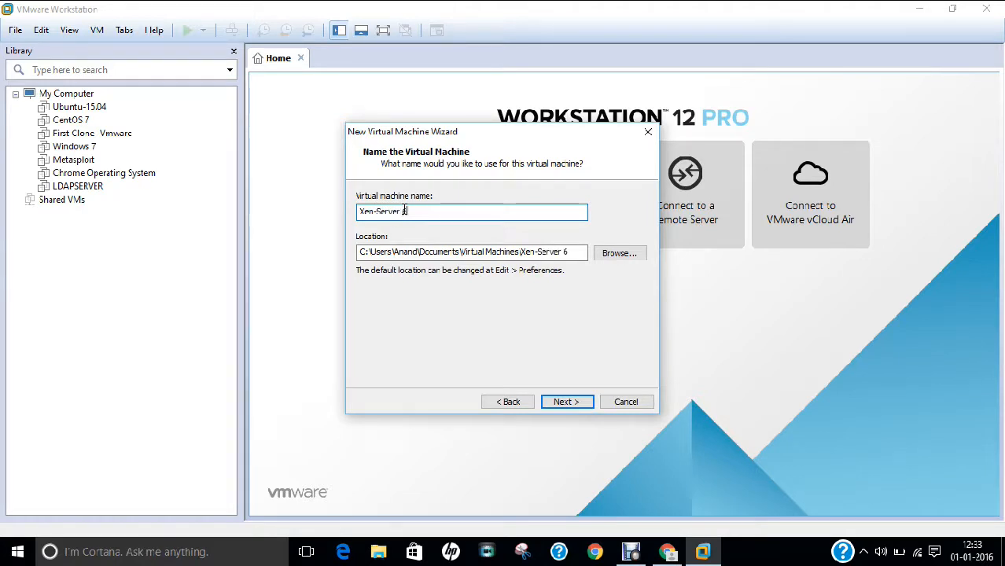
pyautogui.write('.5')
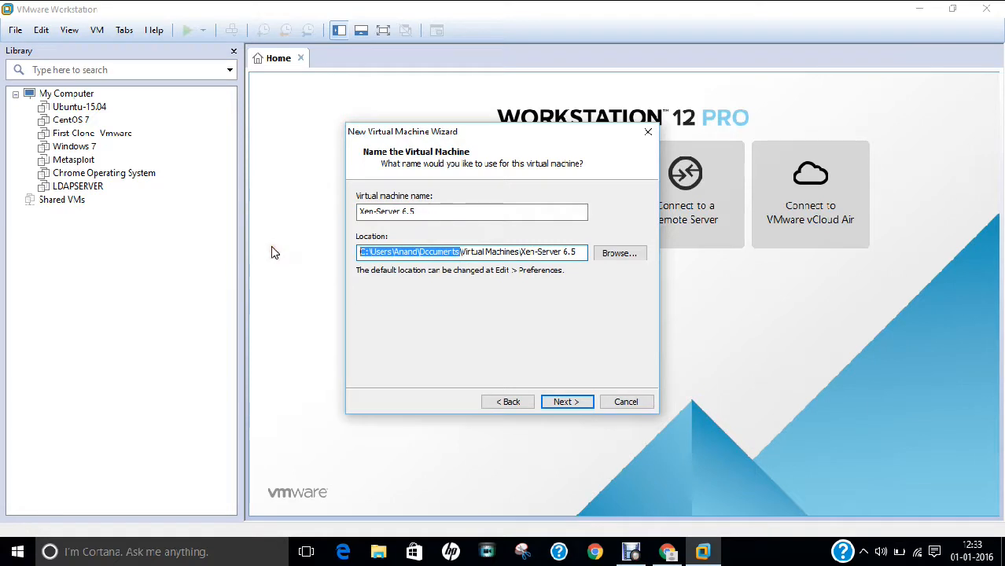
pyautogui.write('e:\\Virtual Machines\\Xen-Server 6.5')
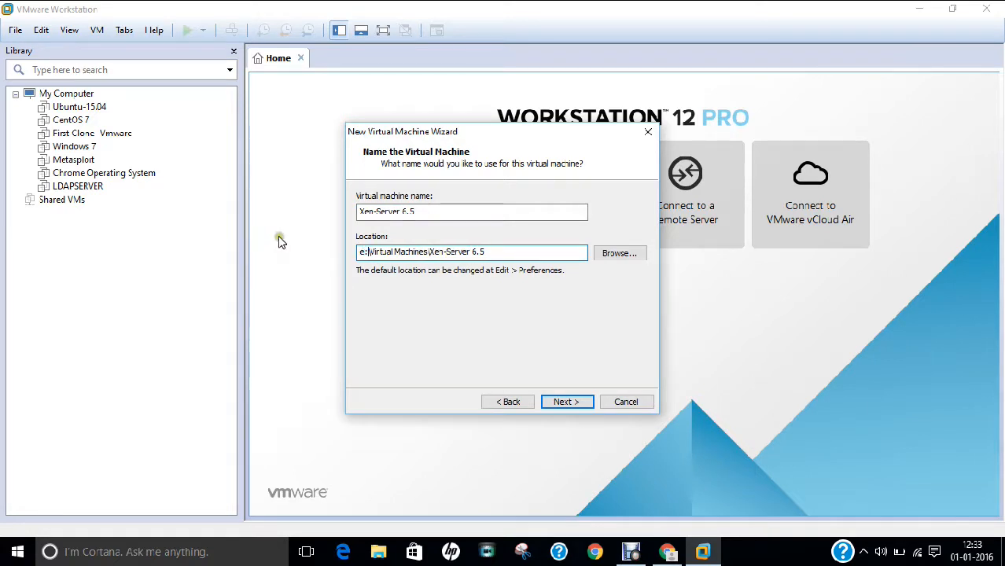
pyautogui.moveTo(283, 242)
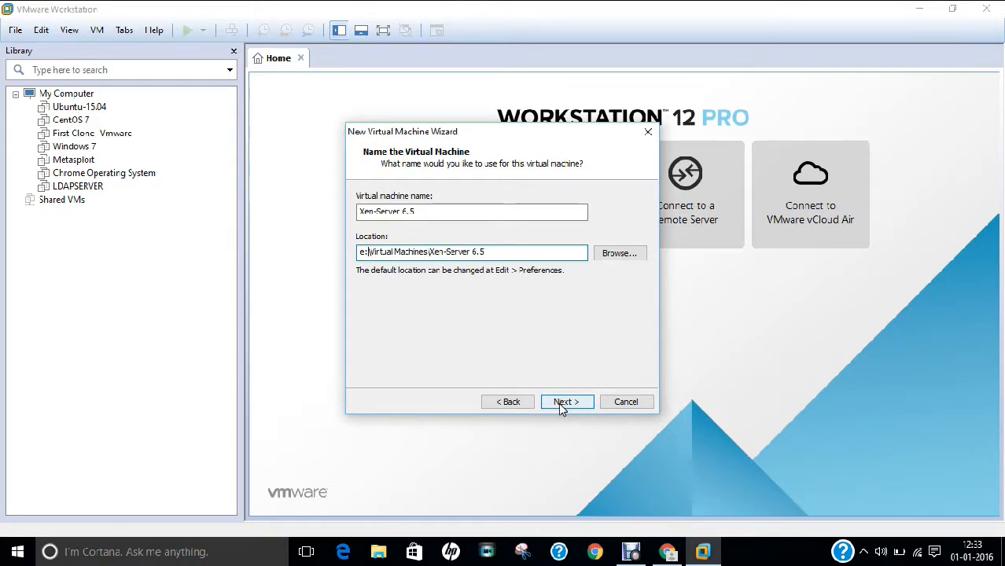
pyautogui.click(566, 401)
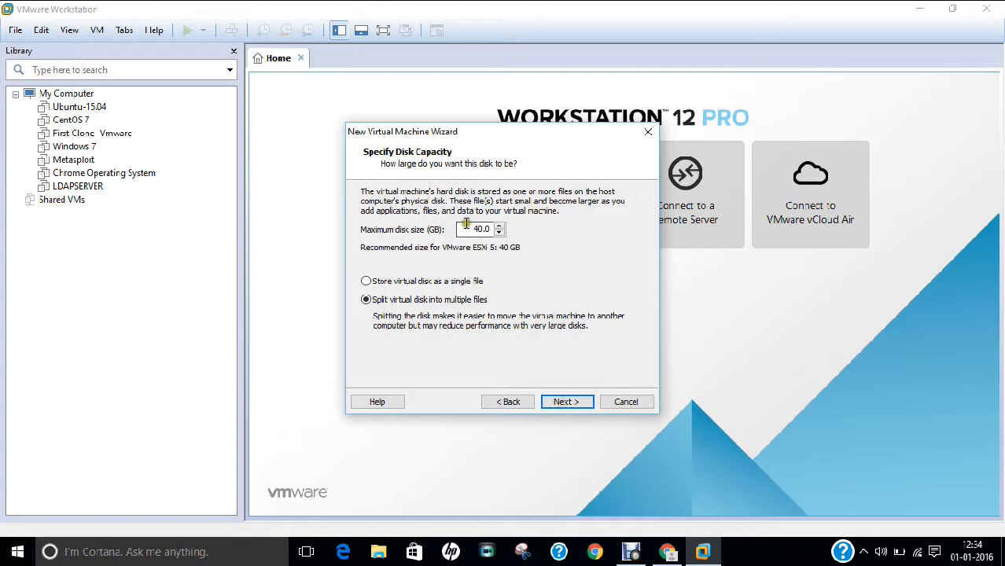
pyautogui.moveTo(390, 226)
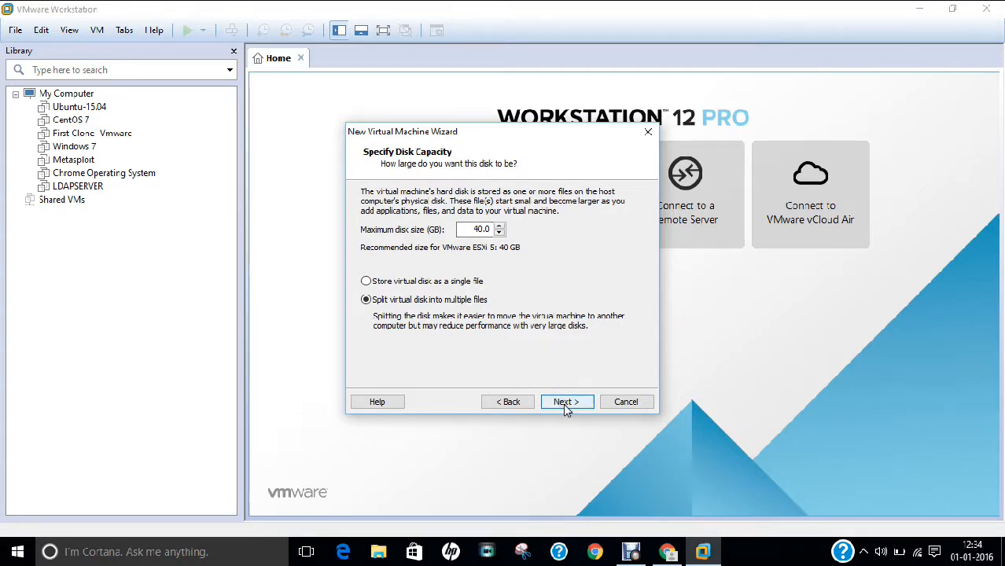
# Accept the 40 GB split disk and finish creating the Xen-Server 6.5 VM
pyautogui.click(566, 401)
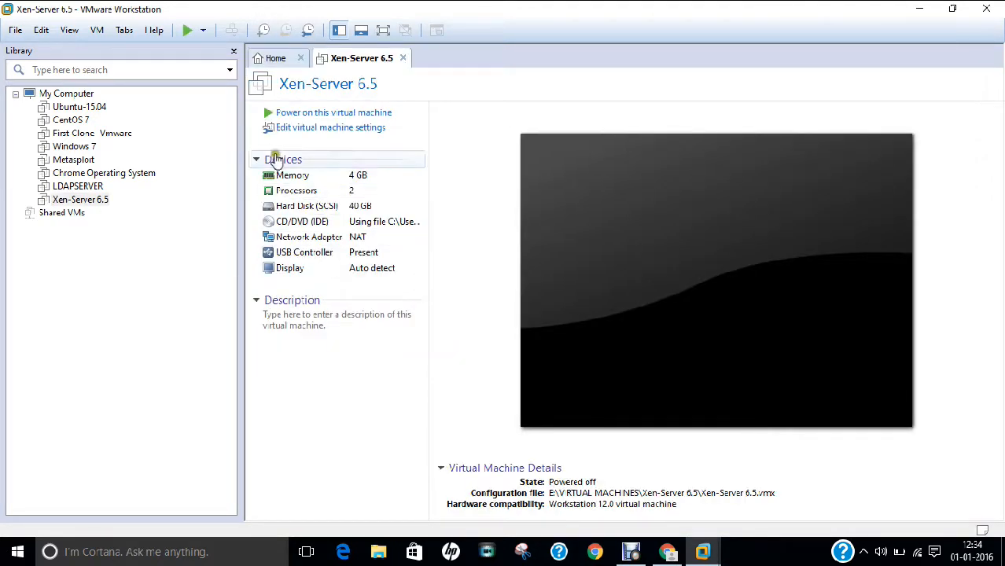
# Power on the Xen-Server 6.5 virtual machine so it begins booting
pyautogui.click(290, 175)
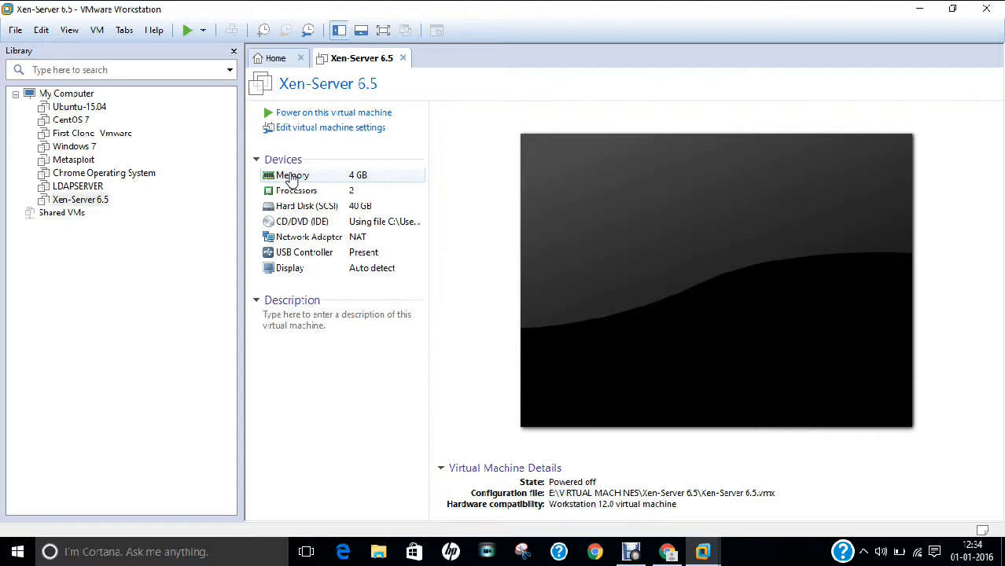
pyautogui.click(296, 190)
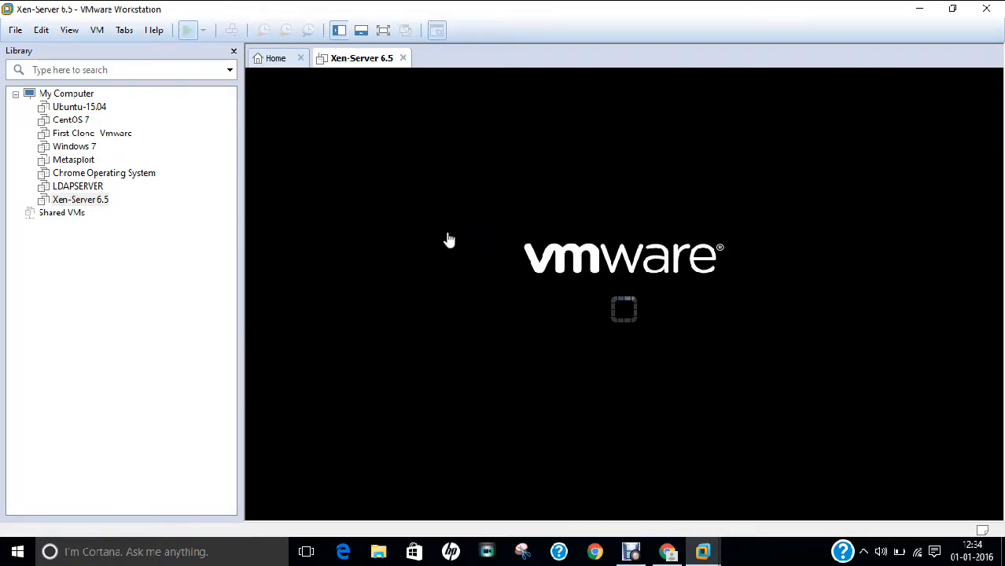
# Switch the VM to full screen and start the XenServer installation at the boot prompt
pyautogui.click(69, 29)
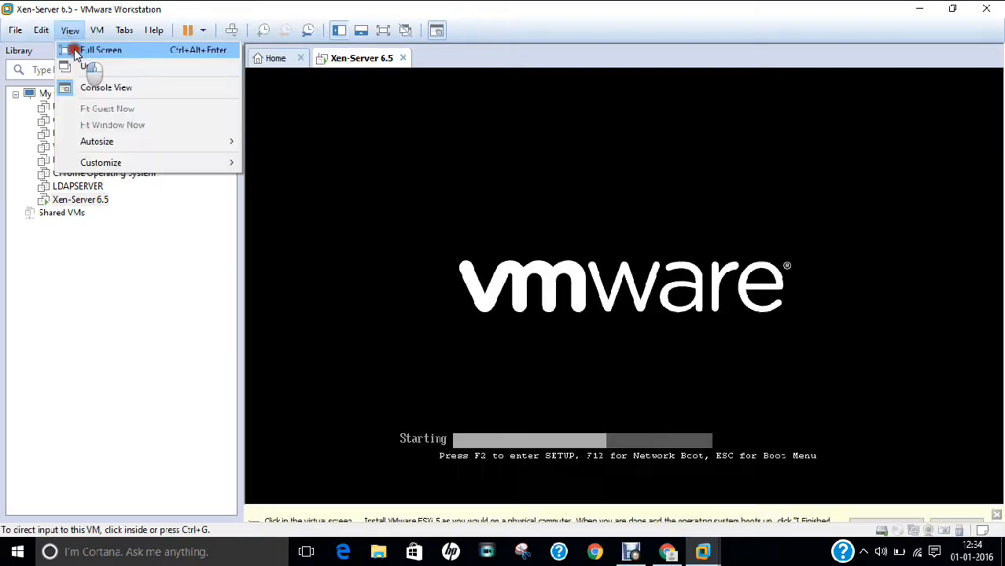
pyautogui.click(94, 50)
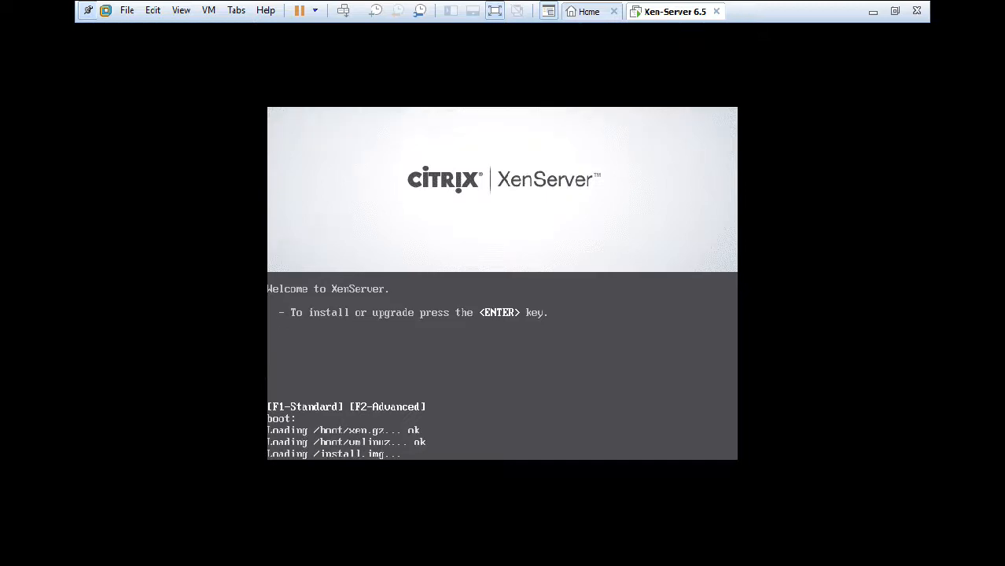
pyautogui.press('enter')
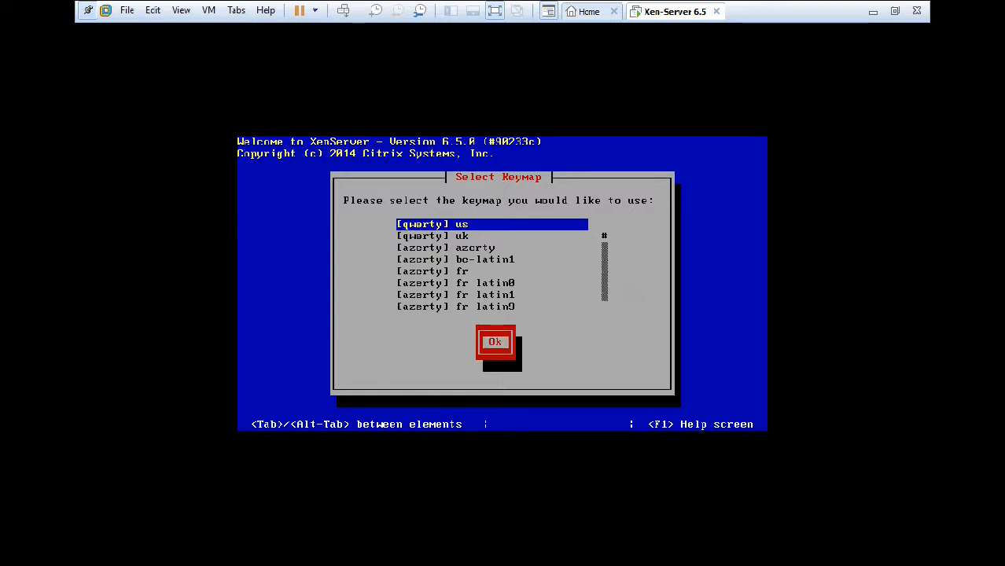
# Confirm the [qwerty] us keymap, pass the welcome screen and accept the EULA
pyautogui.click(496, 343)
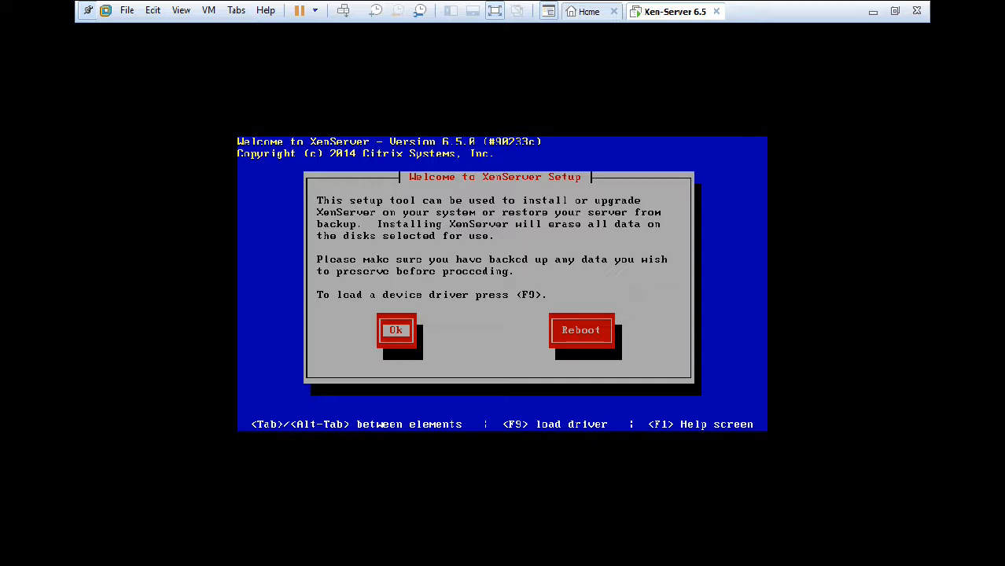
pyautogui.click(396, 330)
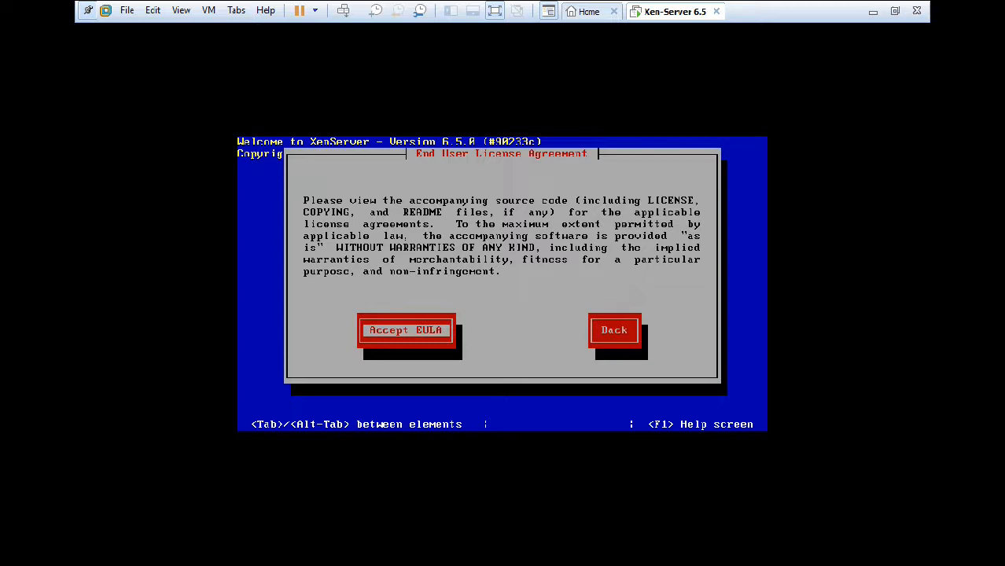
pyautogui.click(406, 330)
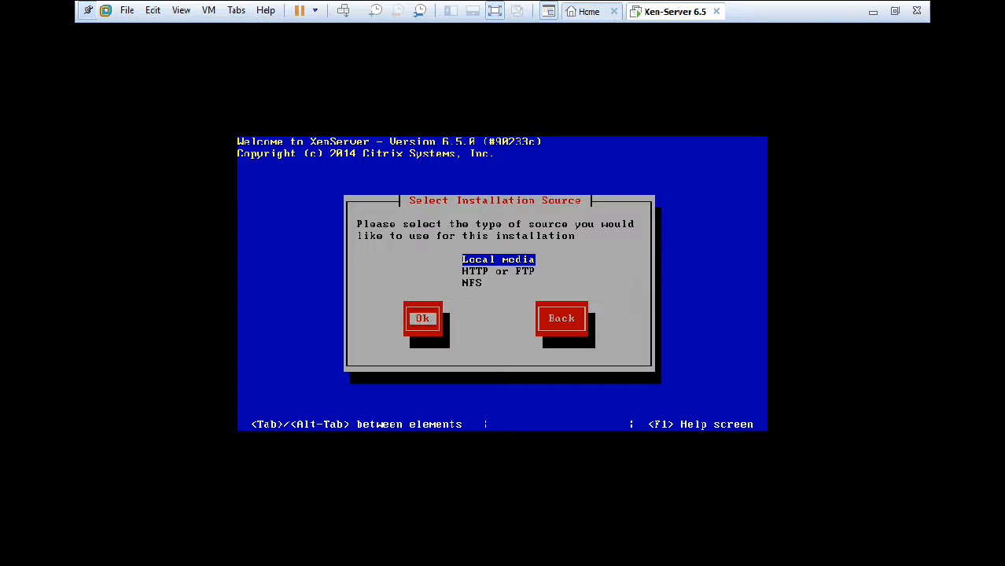
# Install from local media, declining supplemental packs and skipping media verification
pyautogui.click(423, 318)
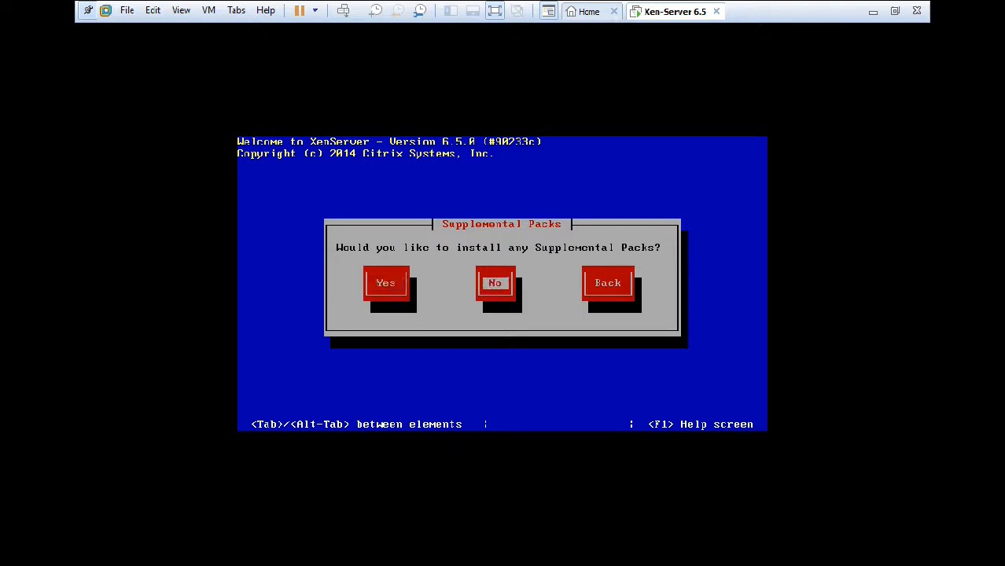
pyautogui.click(494, 284)
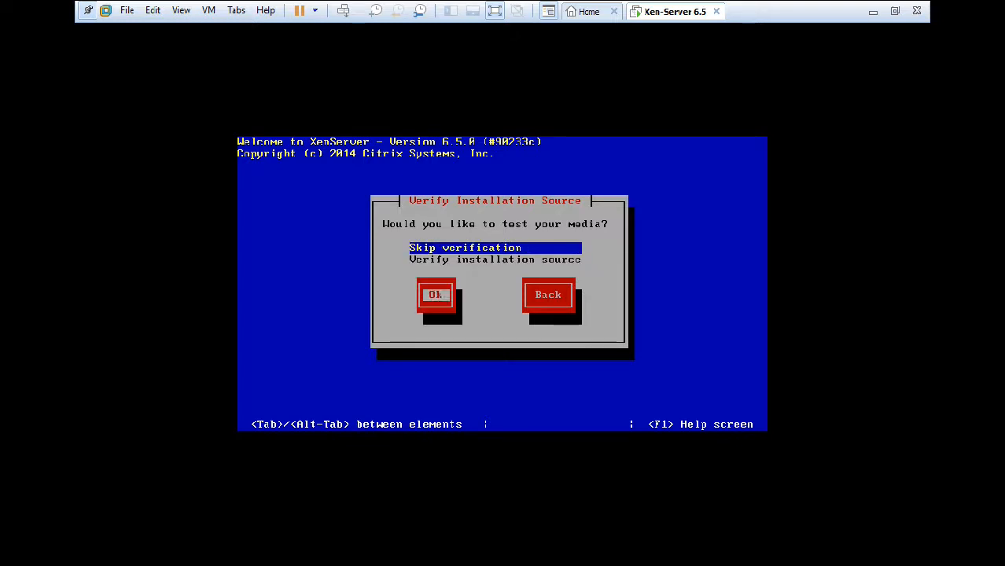
pyautogui.click(437, 295)
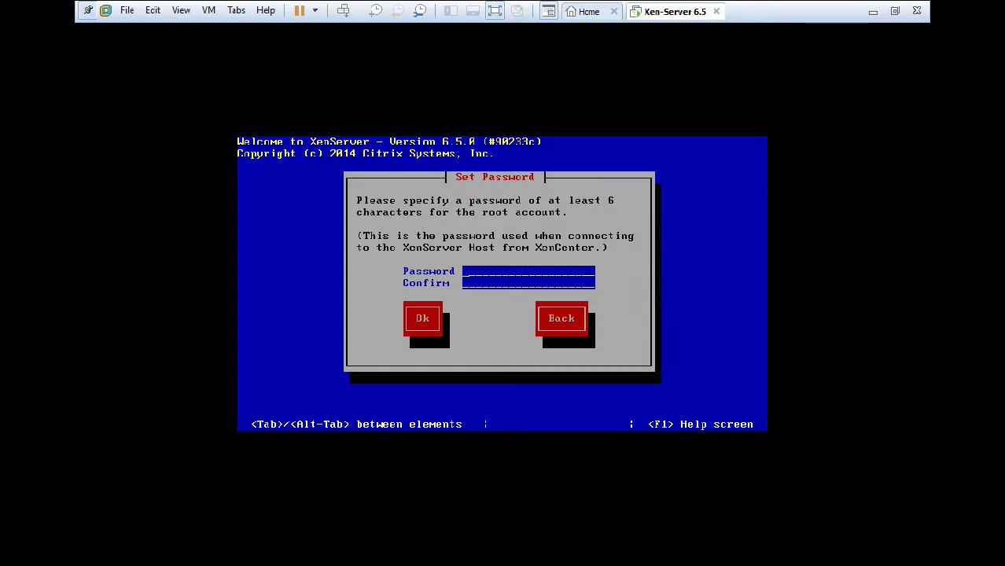
# Enter and confirm the root account password
pyautogui.write('***')
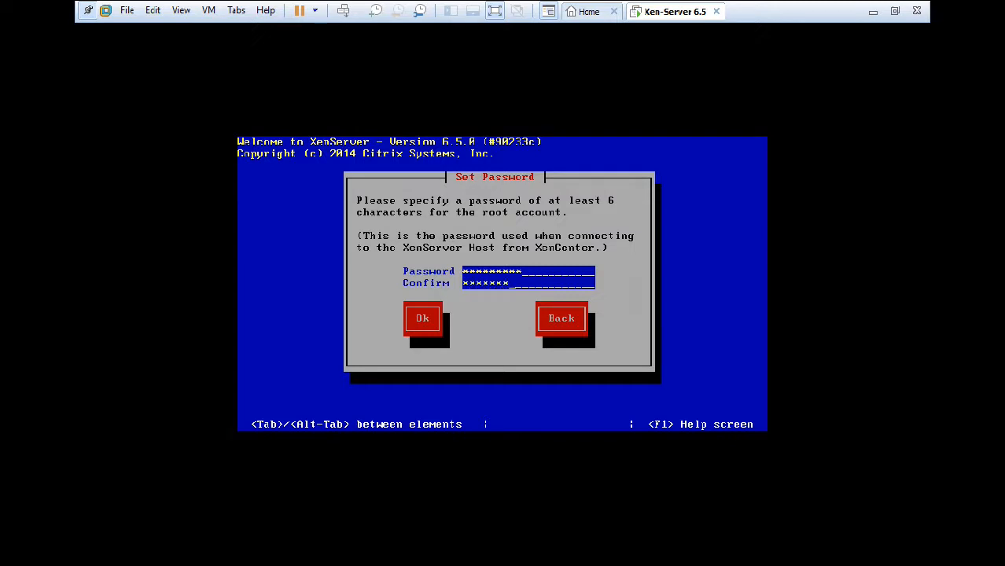
pyautogui.click(421, 318)
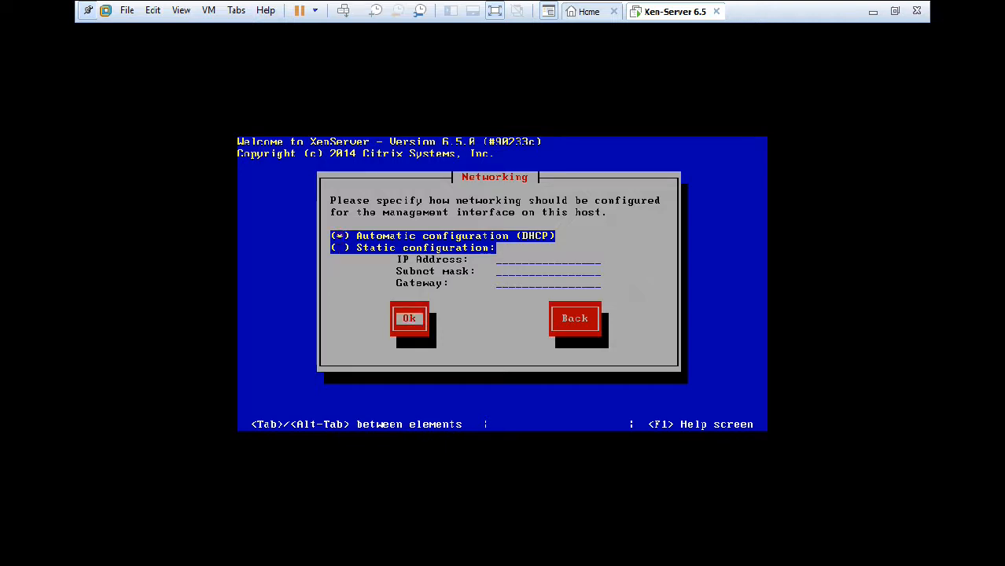
# Keep automatic DHCP networking and set the time zone to Asia, Calcutta
pyautogui.click(409, 317)
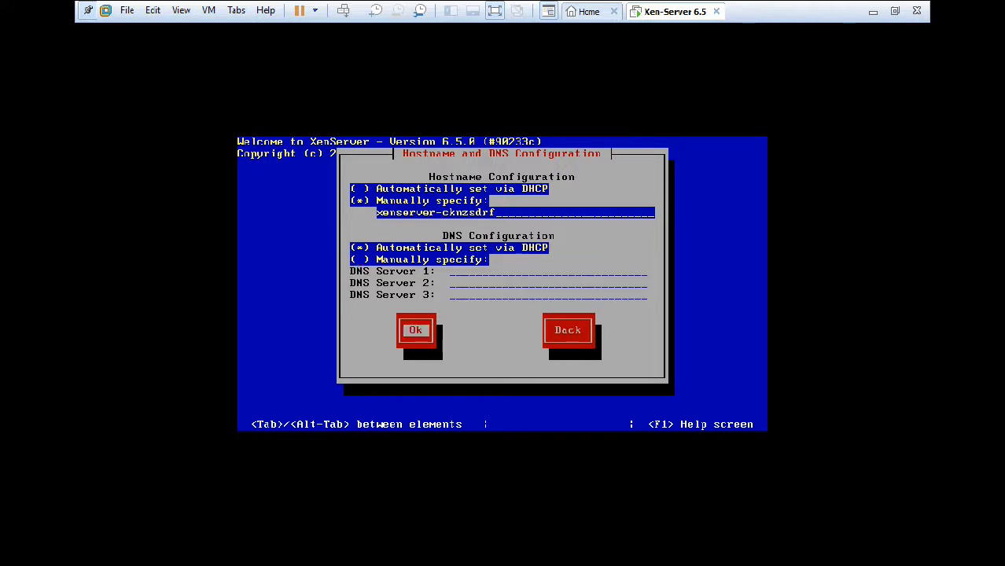
pyautogui.click(415, 331)
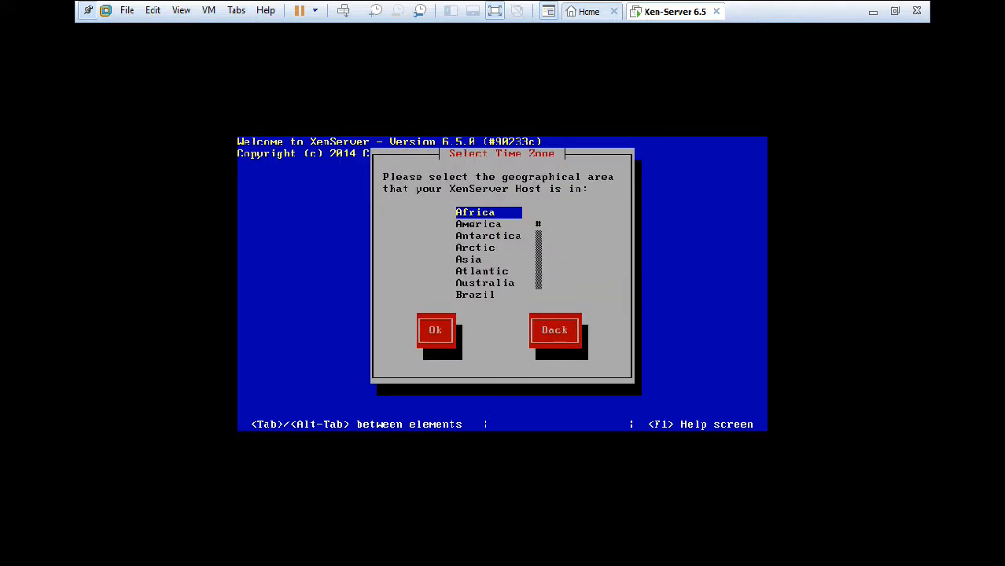
pyautogui.press('Down')
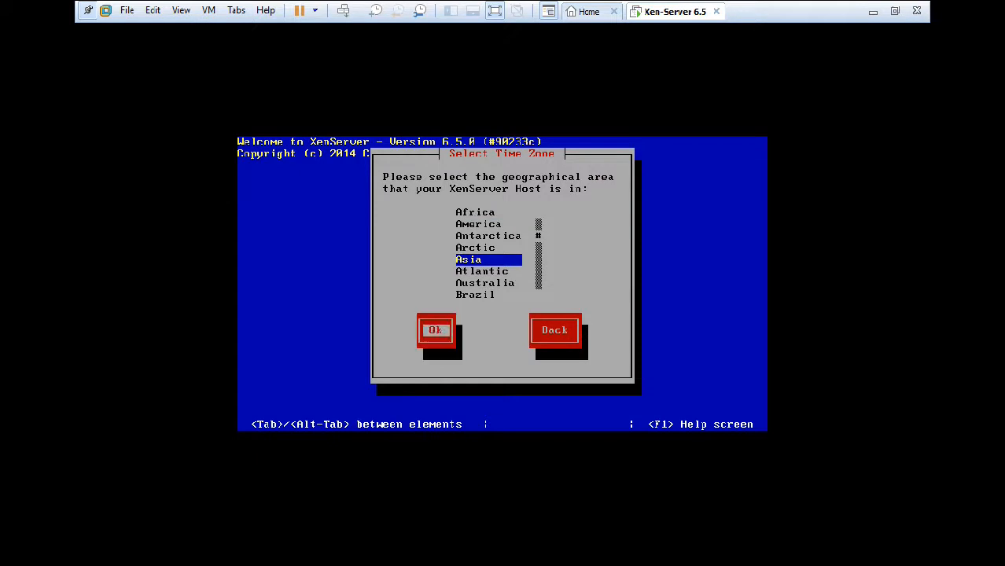
pyautogui.click(436, 331)
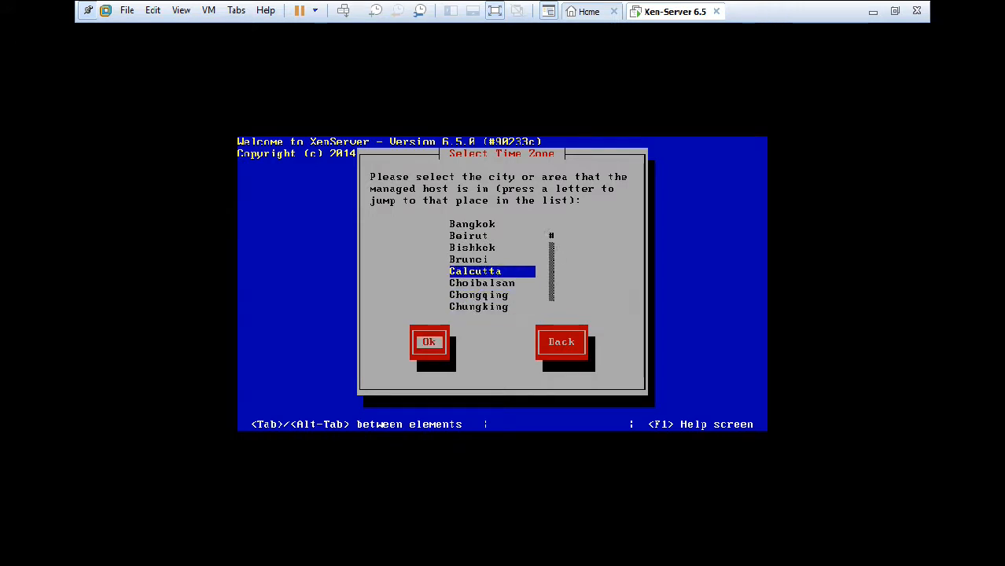
pyautogui.click(430, 343)
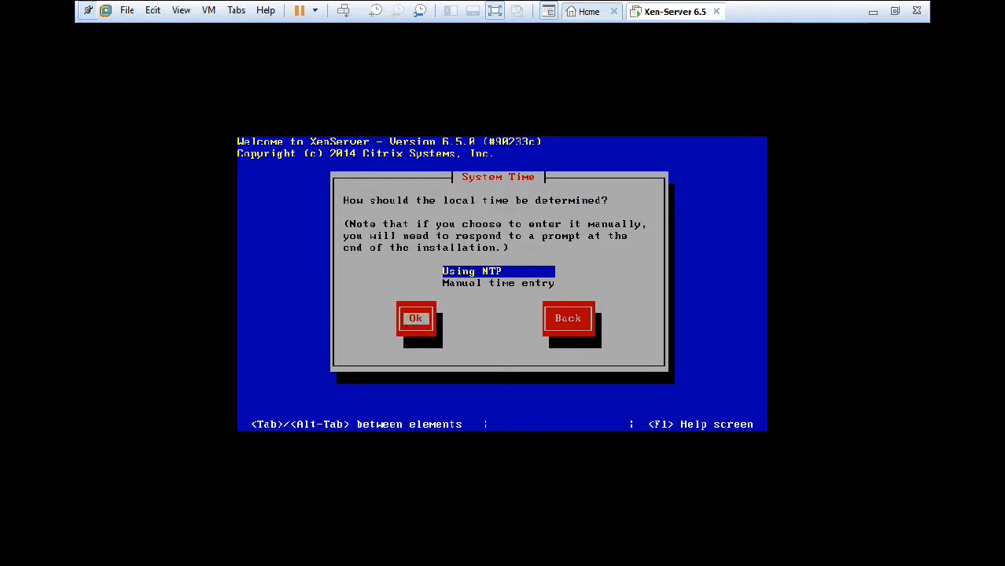
# Use NTP for local time with servers supplied by the DHCP server
pyautogui.click(415, 317)
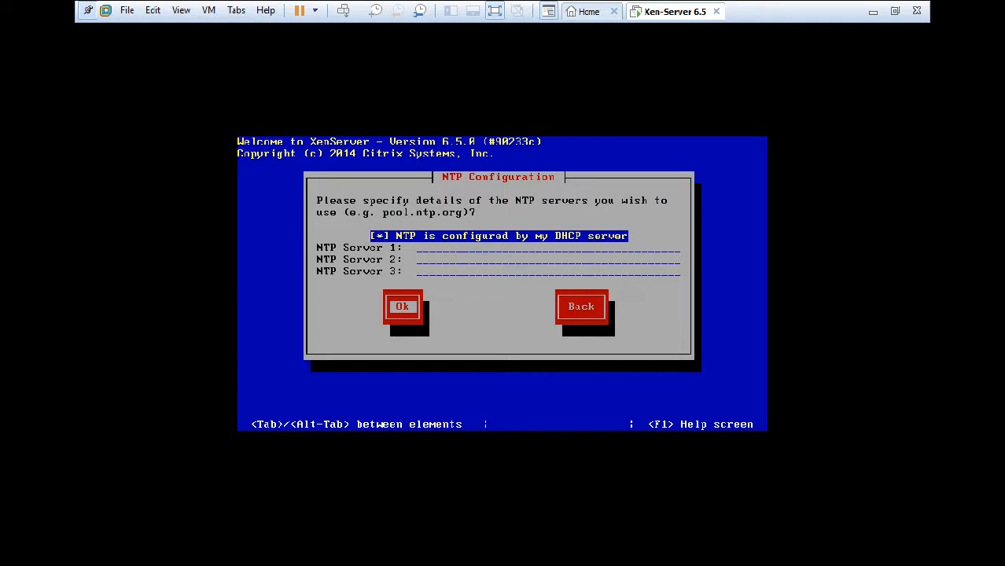
pyautogui.click(403, 305)
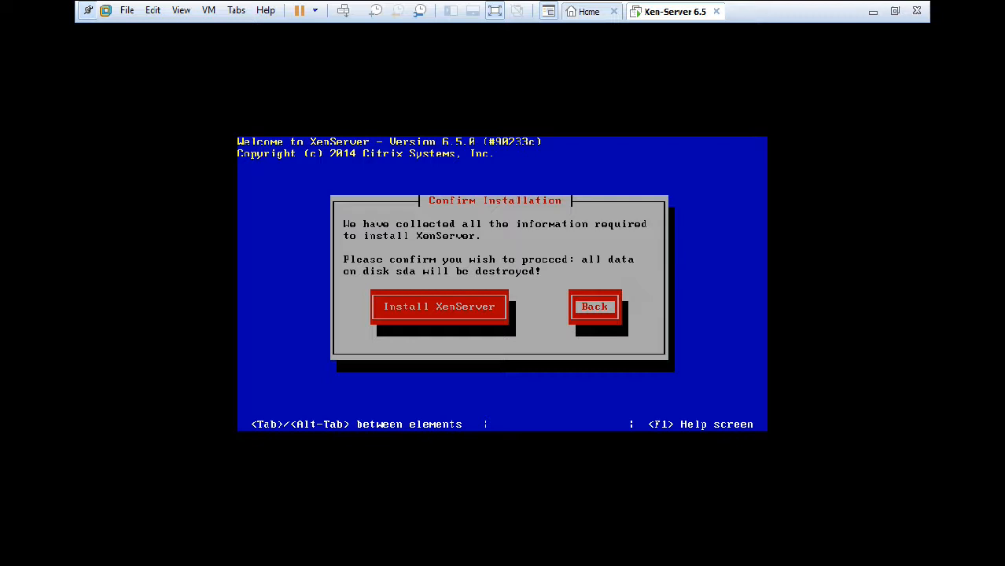
# Confirm 'Install XenServer' to begin writing the installation to the virtual disk
pyautogui.press('Tab')
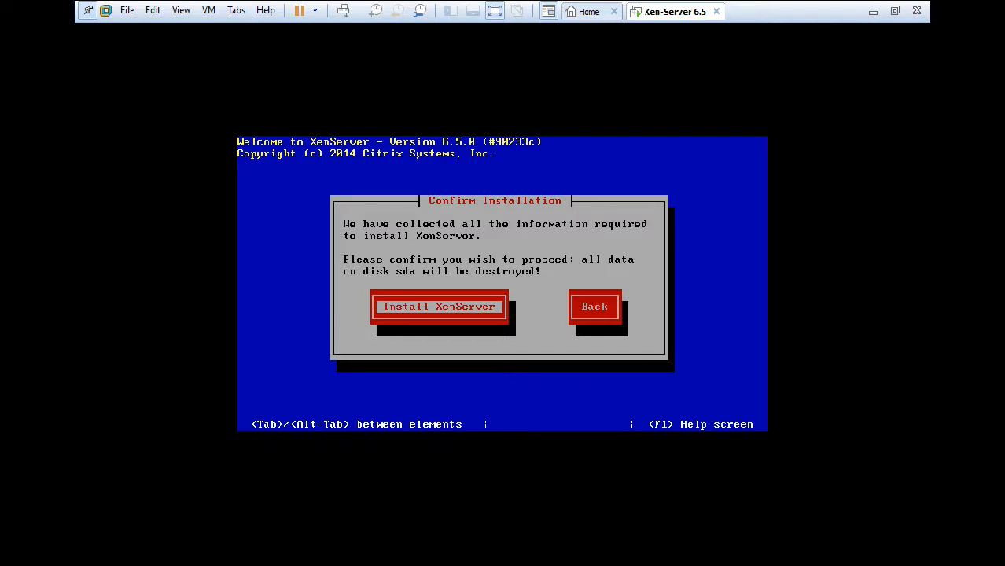
pyautogui.click(438, 305)
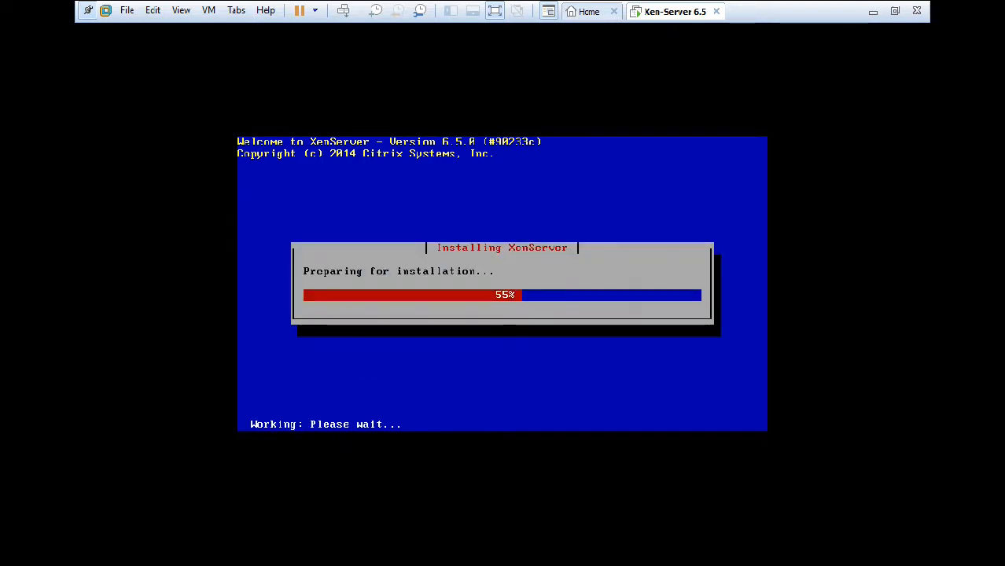
pyautogui.moveTo(893, 12)
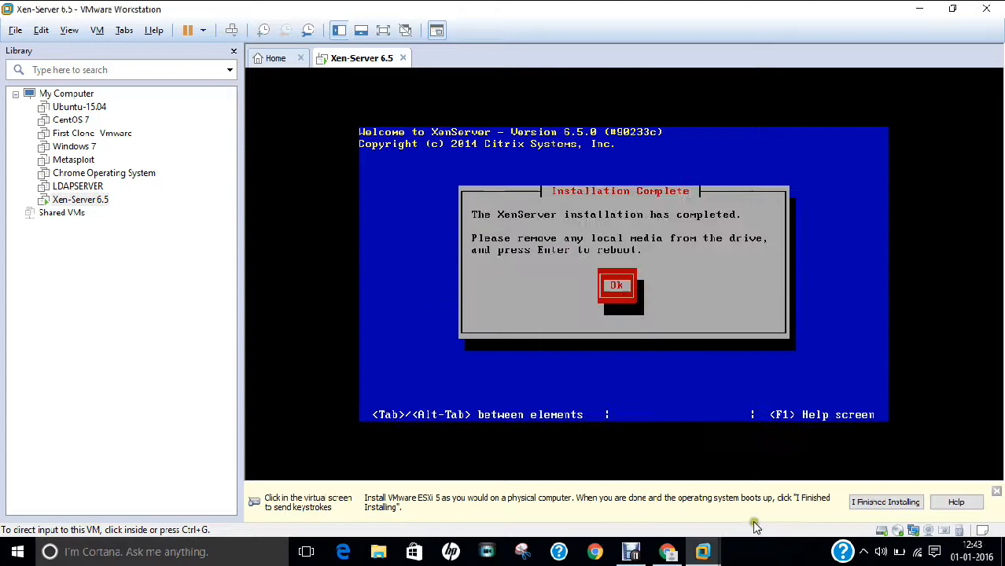
# Switch to Console View so only the virtual machine's screen shows while XenServer reboots
pyautogui.click(69, 30)
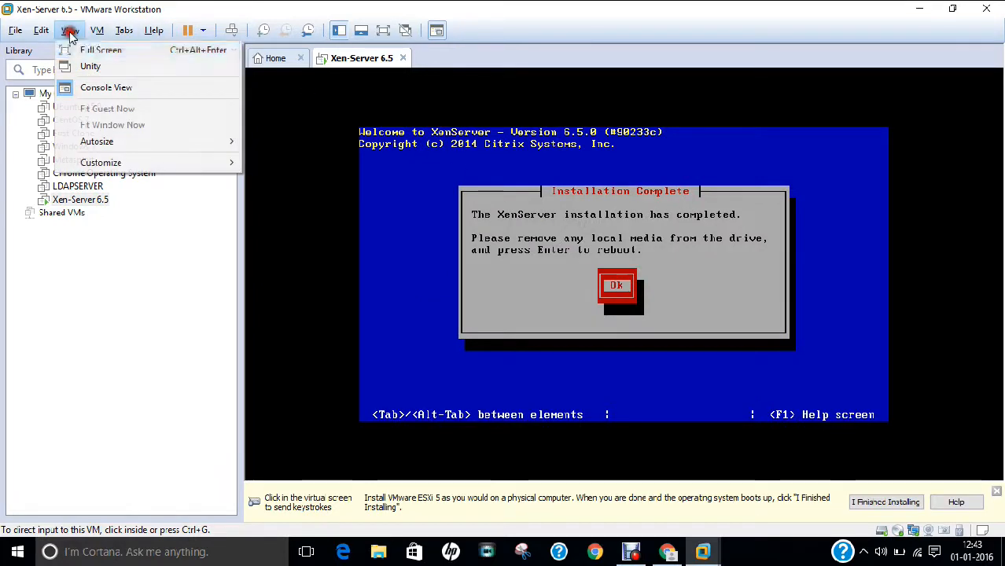
pyautogui.click(101, 49)
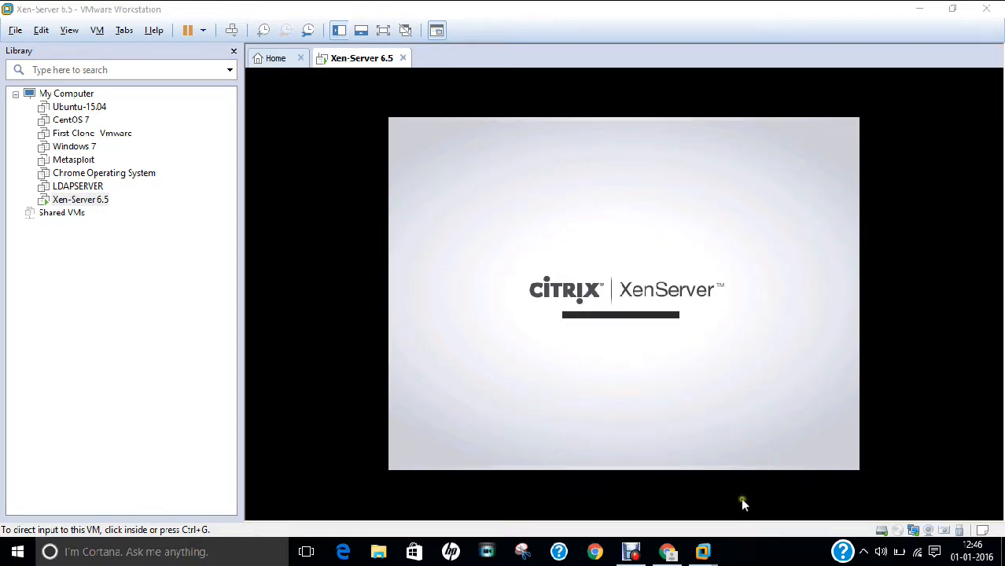
pyautogui.click(69, 29)
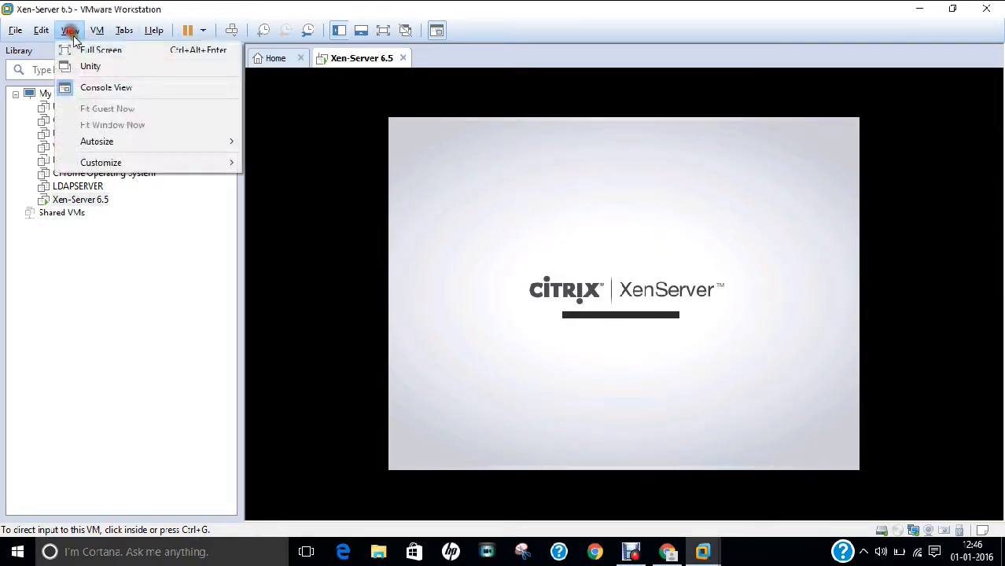
pyautogui.click(100, 48)
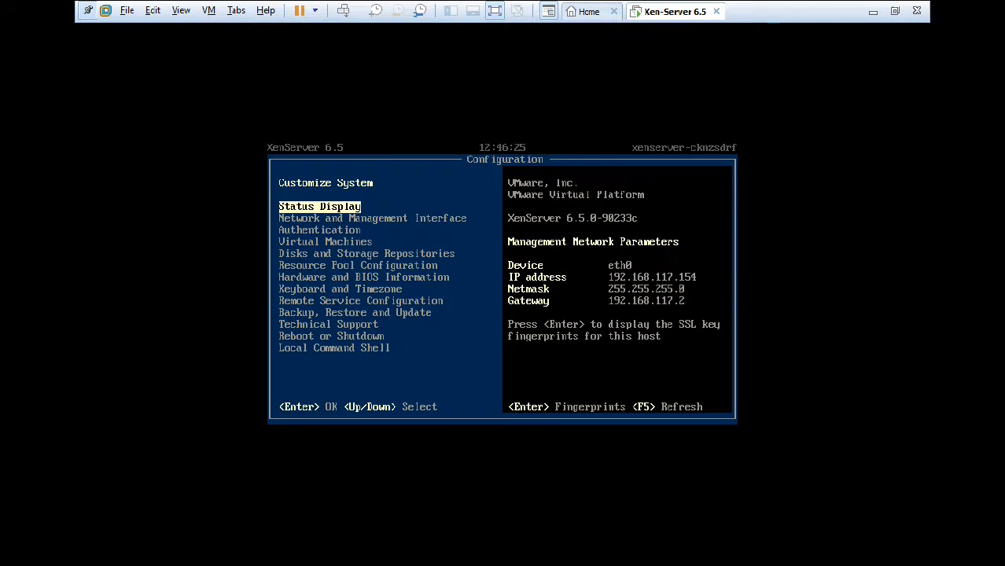
pyautogui.press('Down')
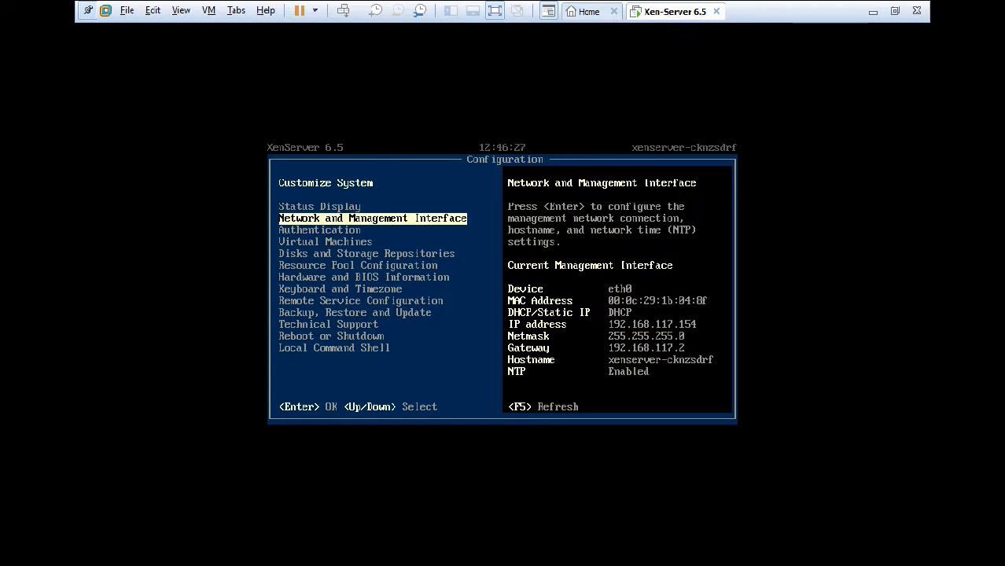
pyautogui.press('Down')
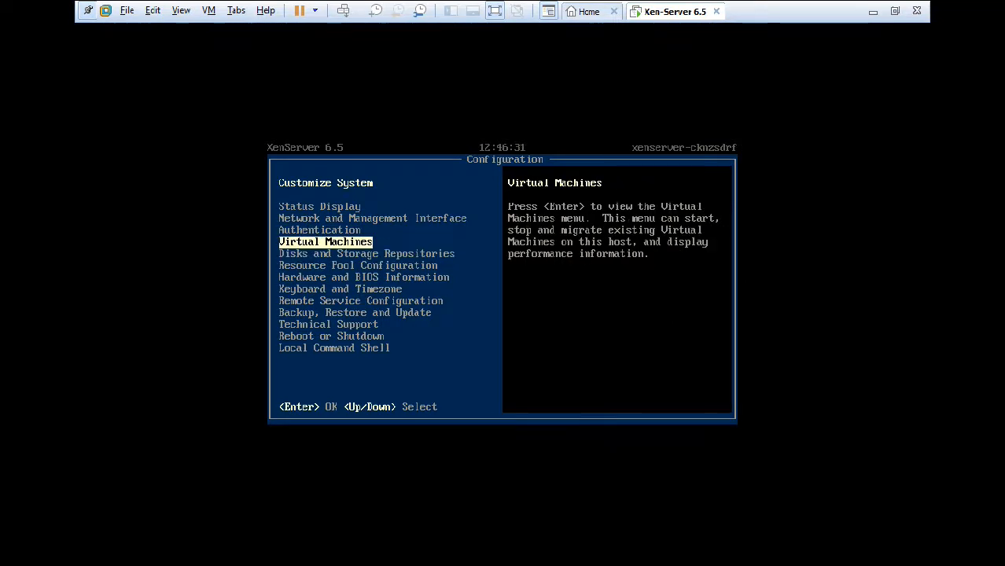
pyautogui.press('Down')
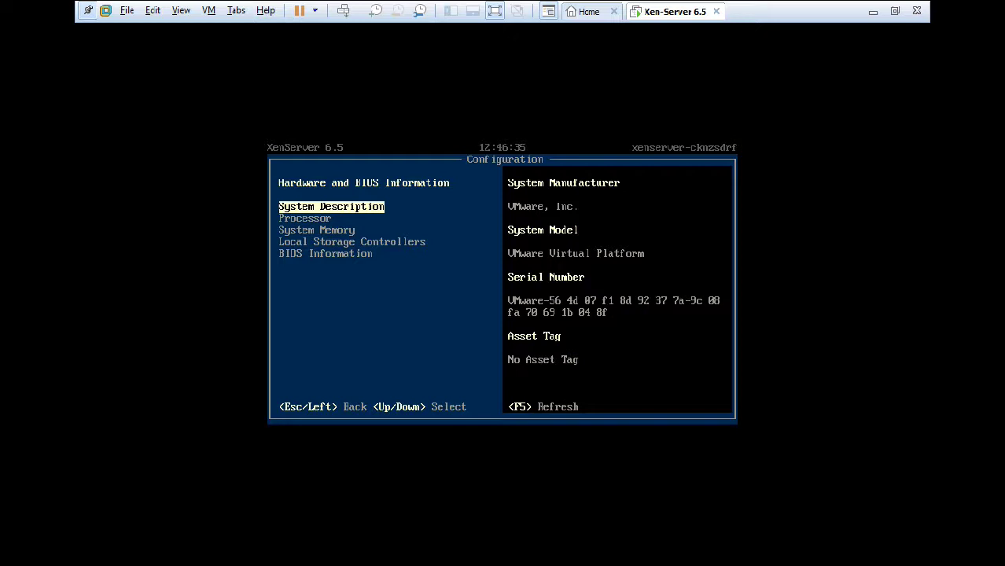
pyautogui.press('Down')
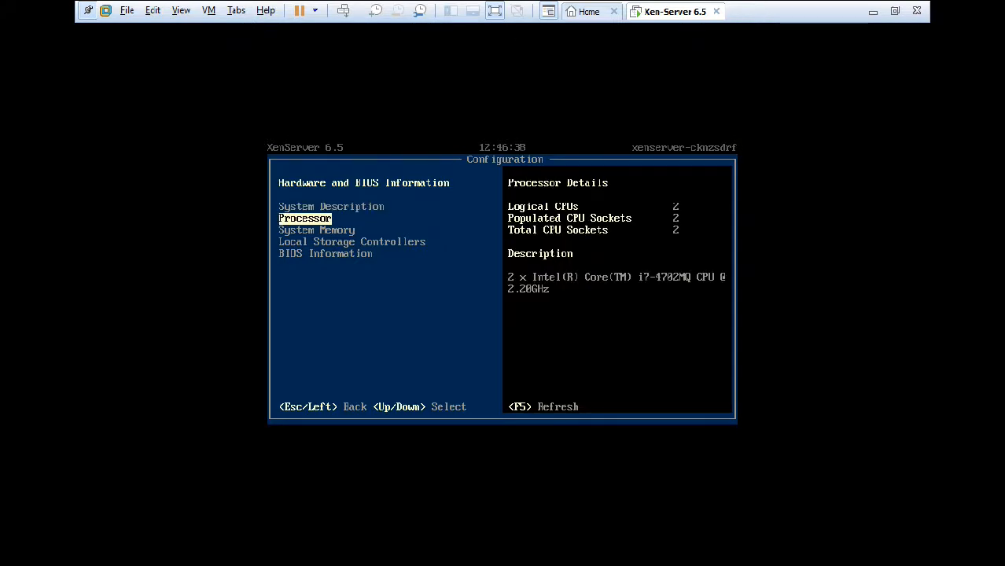
pyautogui.press('Down')
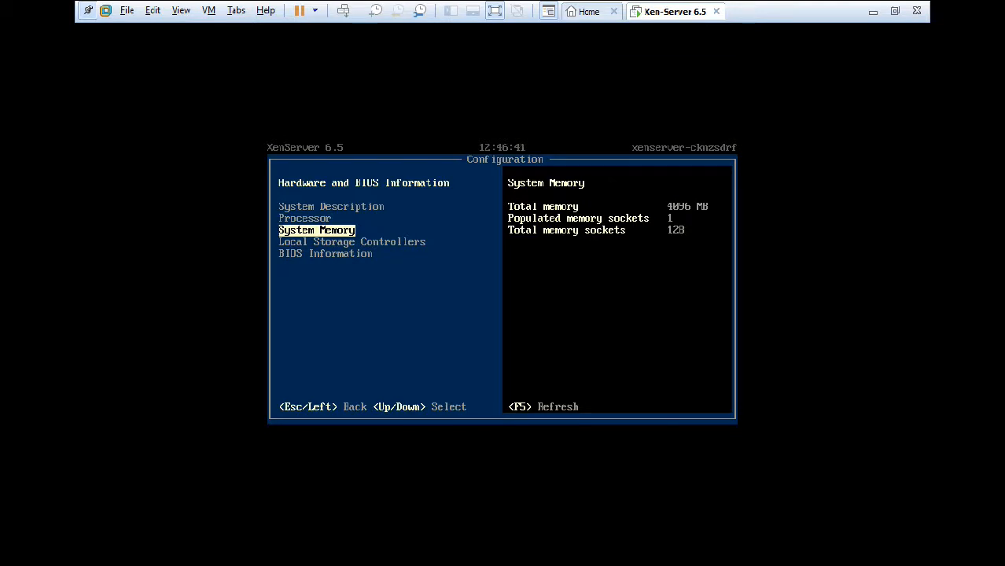
pyautogui.press('Down')
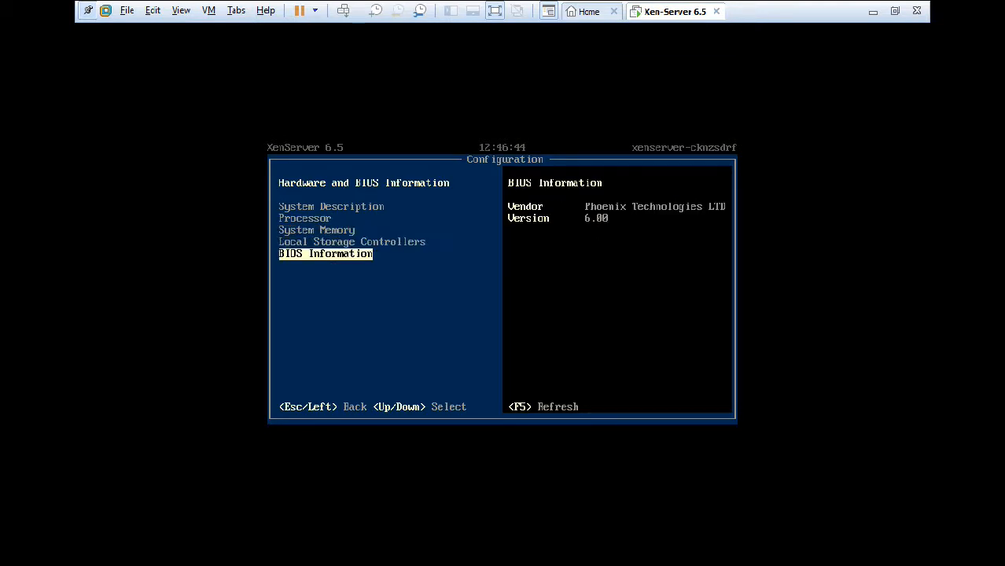
pyautogui.press('Escape')
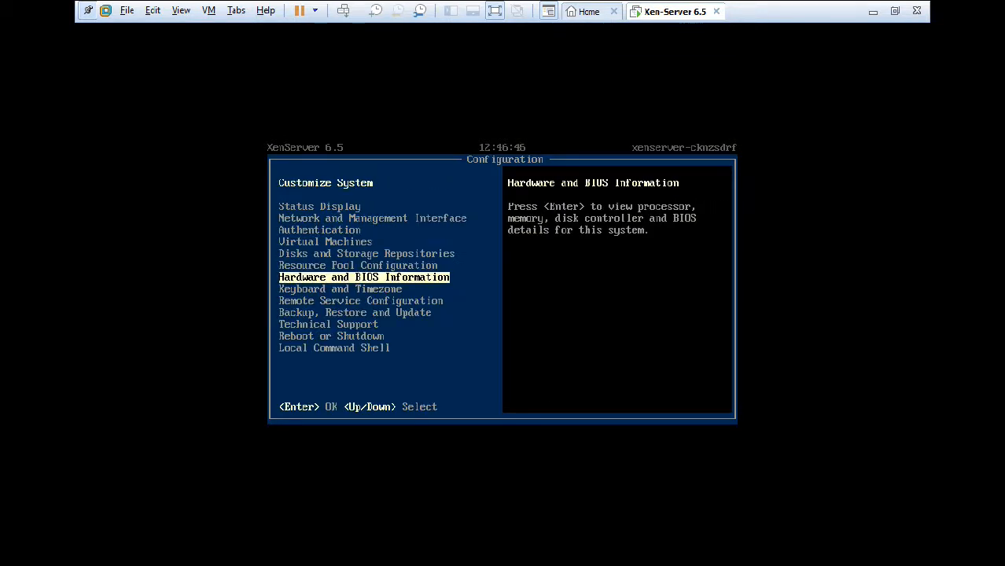
pyautogui.press('Down')
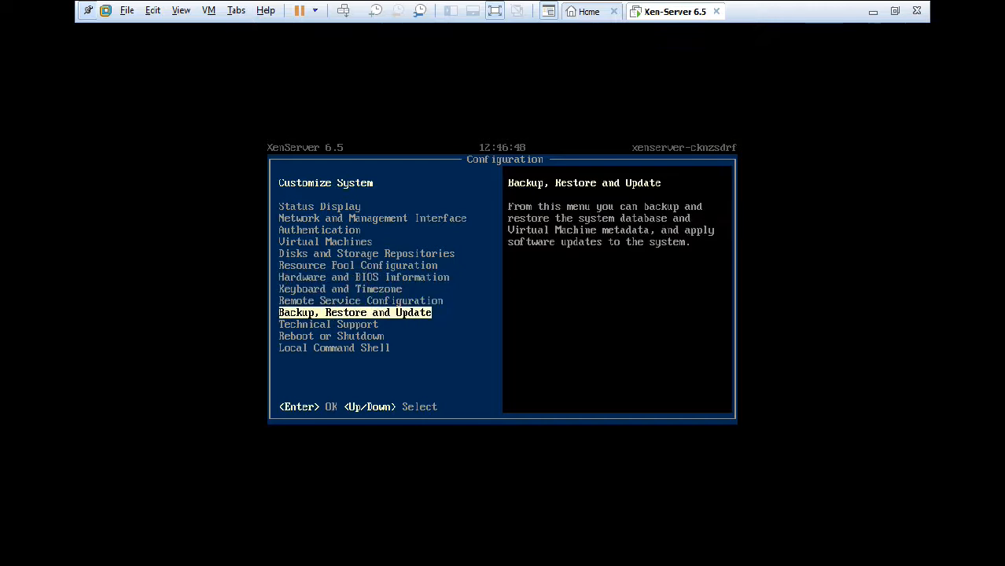
pyautogui.press('Down')
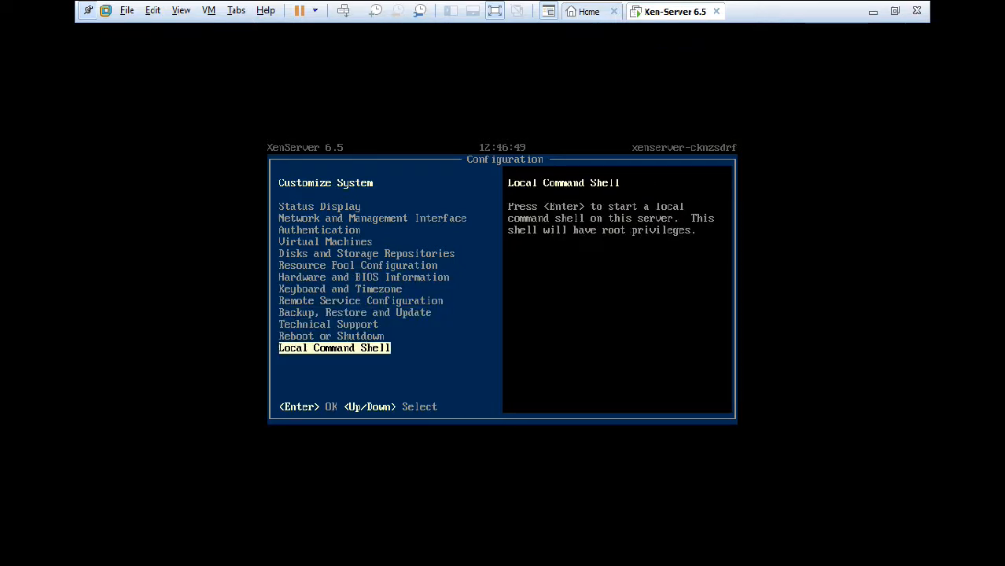
pyautogui.press('enter')
pyautogui.write('ls')
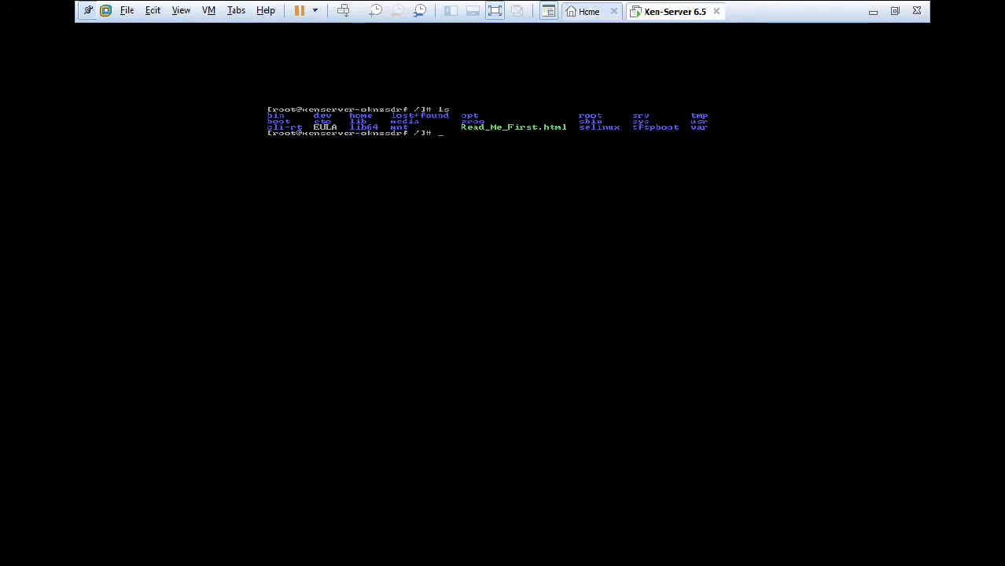
# Run date in the root shell, then issue halt to shut the host down
pyautogui.write('date')
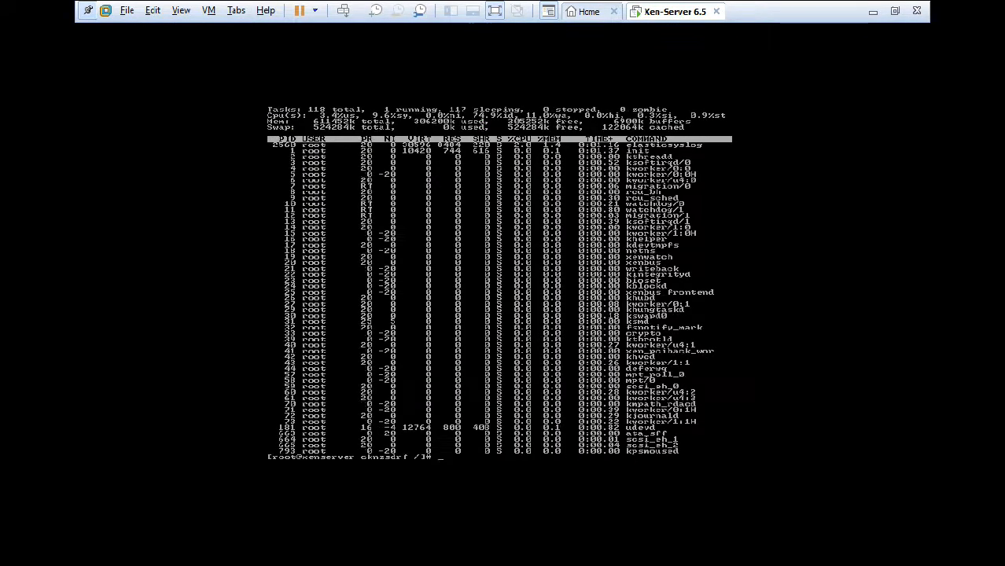
pyautogui.write('halt')
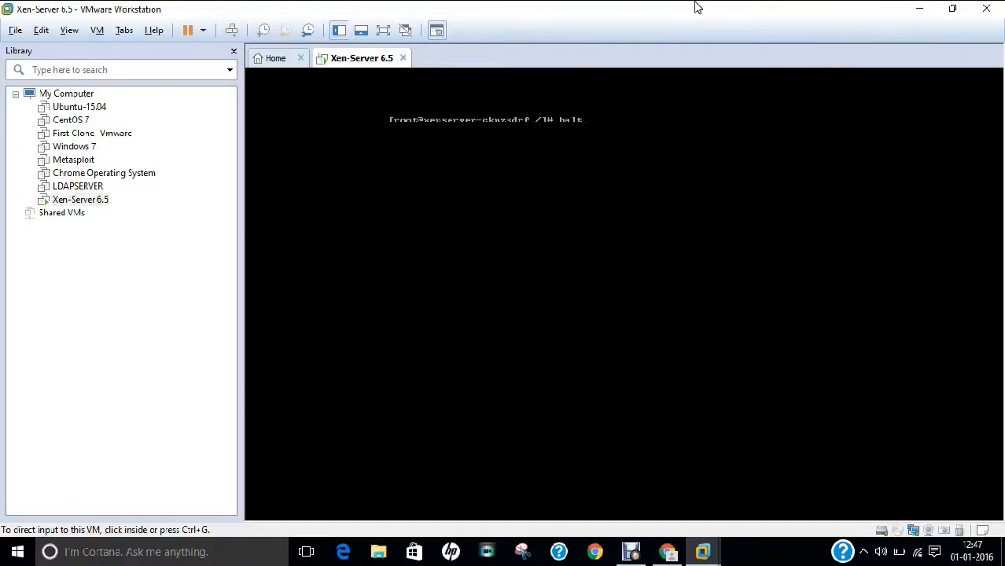
pyautogui.moveTo(702, 509)
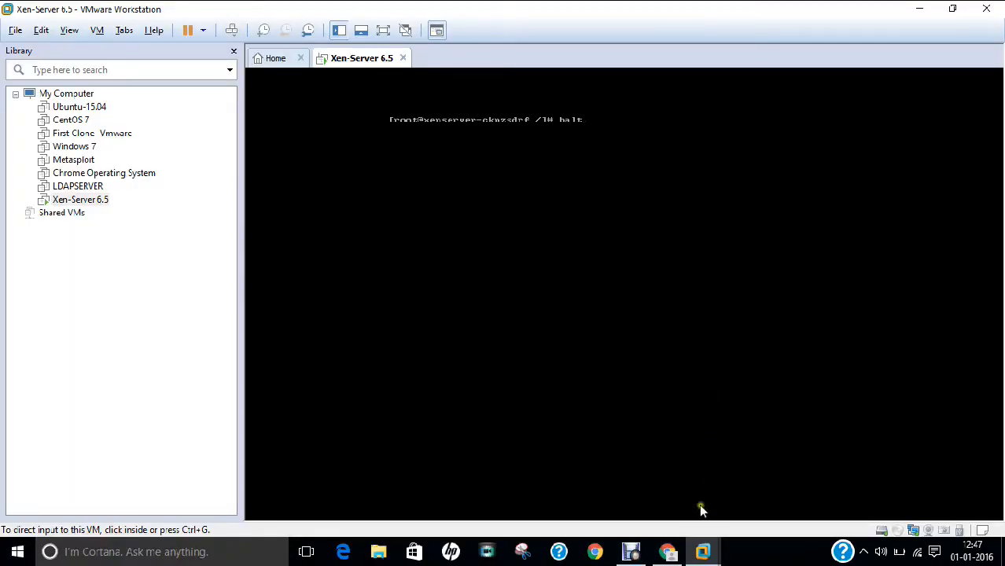